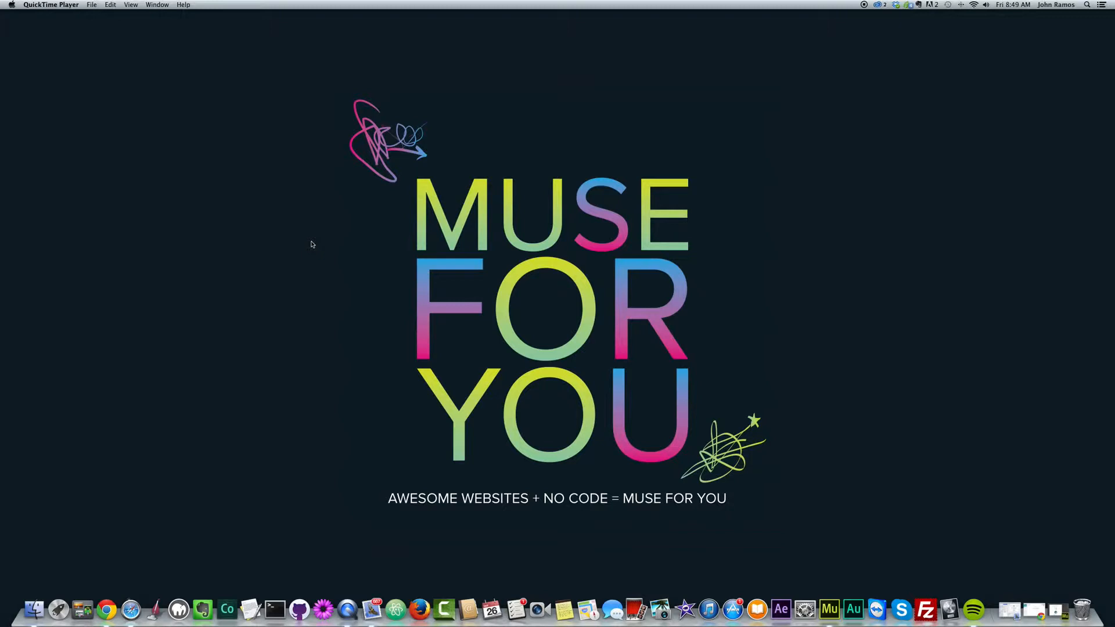
pyautogui.moveTo(804, 609)
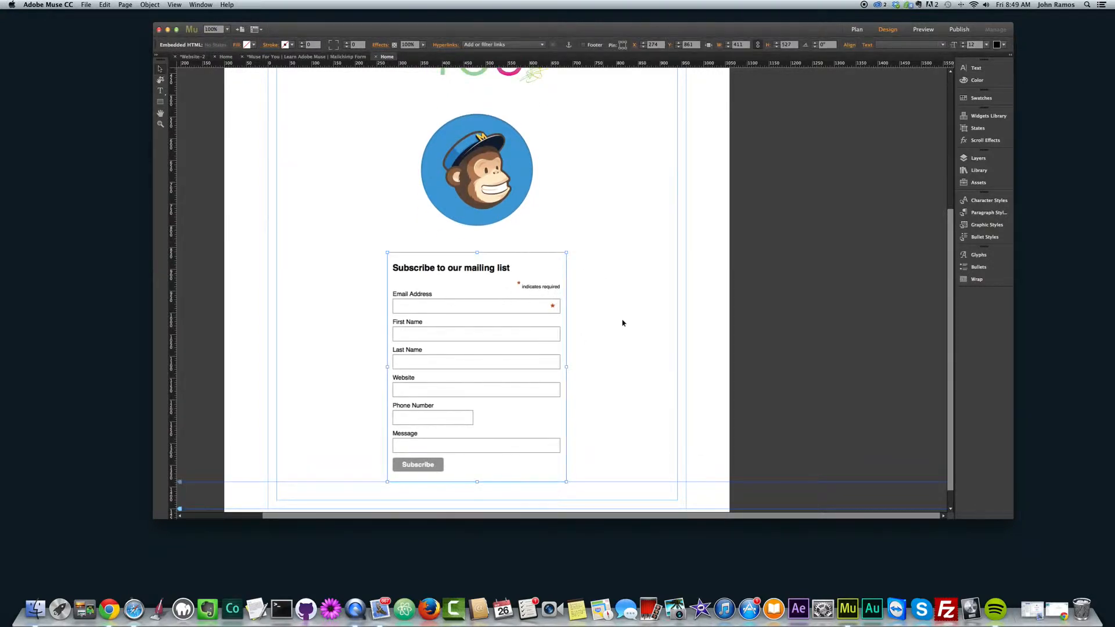
# - View the MailChimp signup form's embedded HTML via Edit HTML and scroll through the code
pyautogui.click(476, 168)
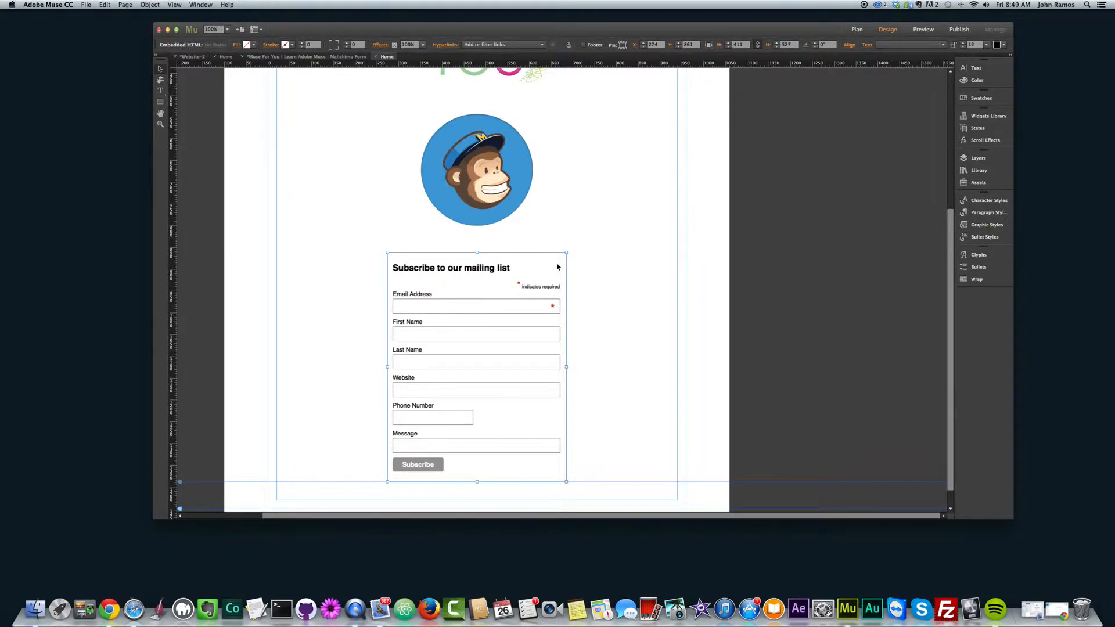
pyautogui.moveTo(464, 306)
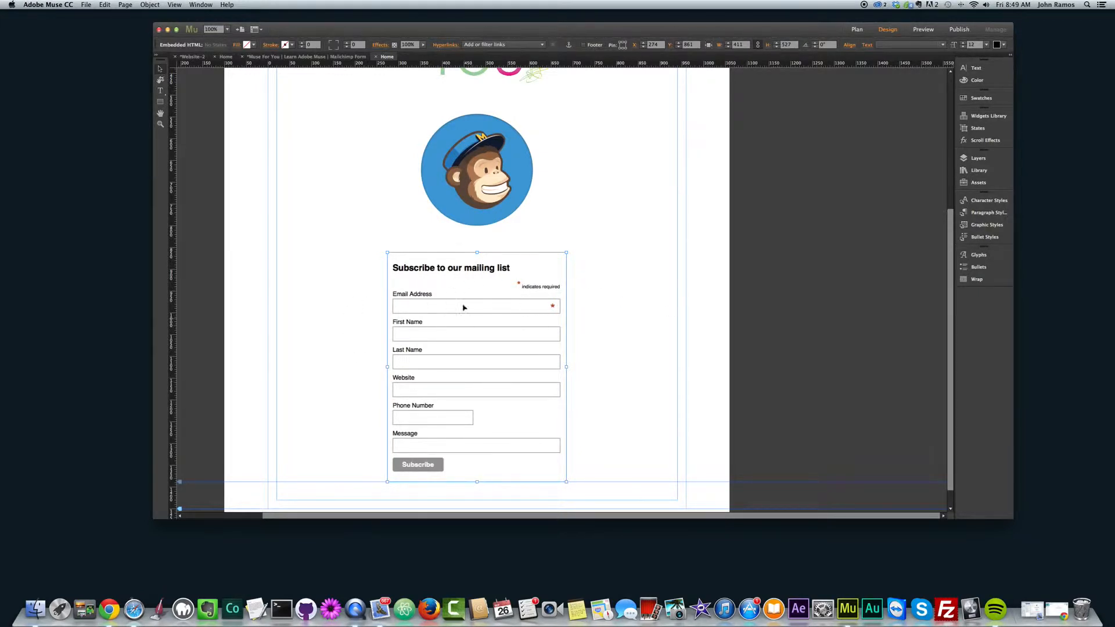
pyautogui.rightClick(464, 306)
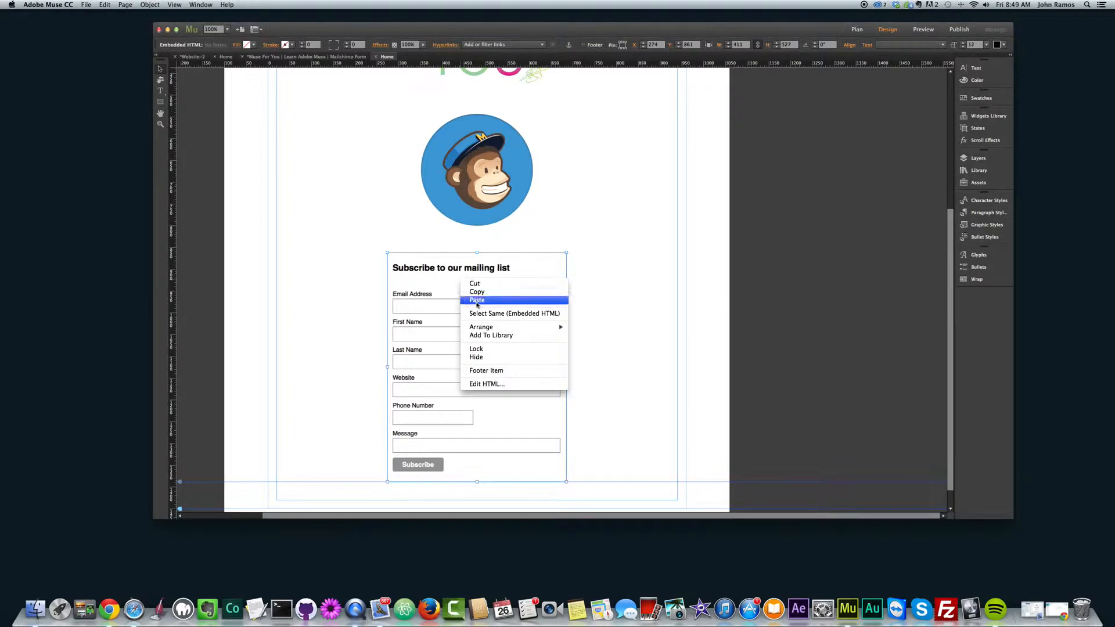
pyautogui.moveTo(487, 384)
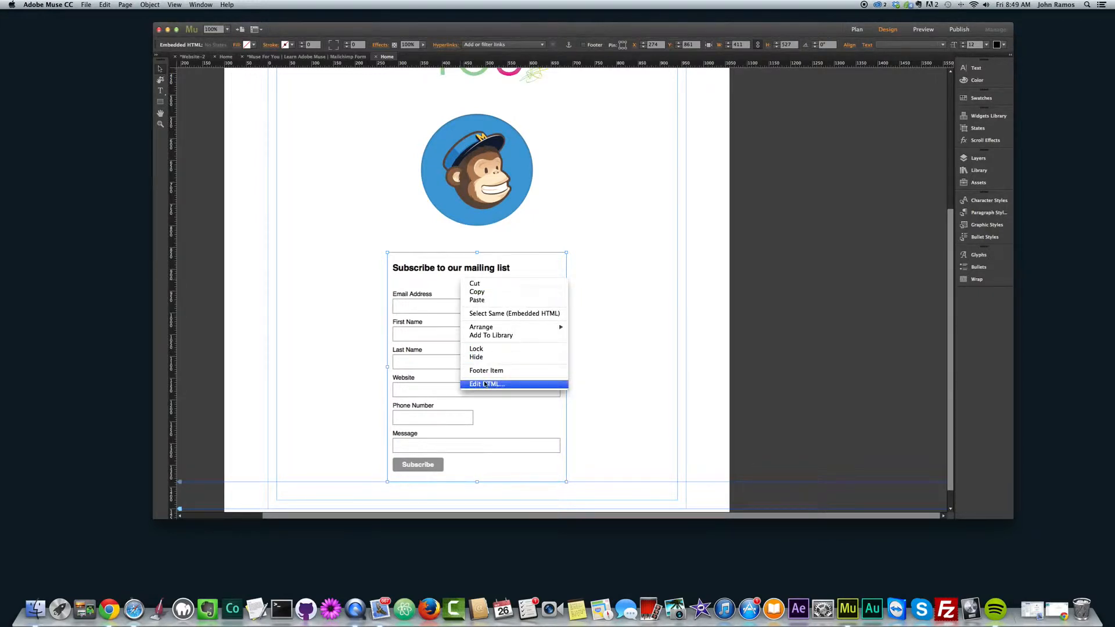
pyautogui.click(486, 384)
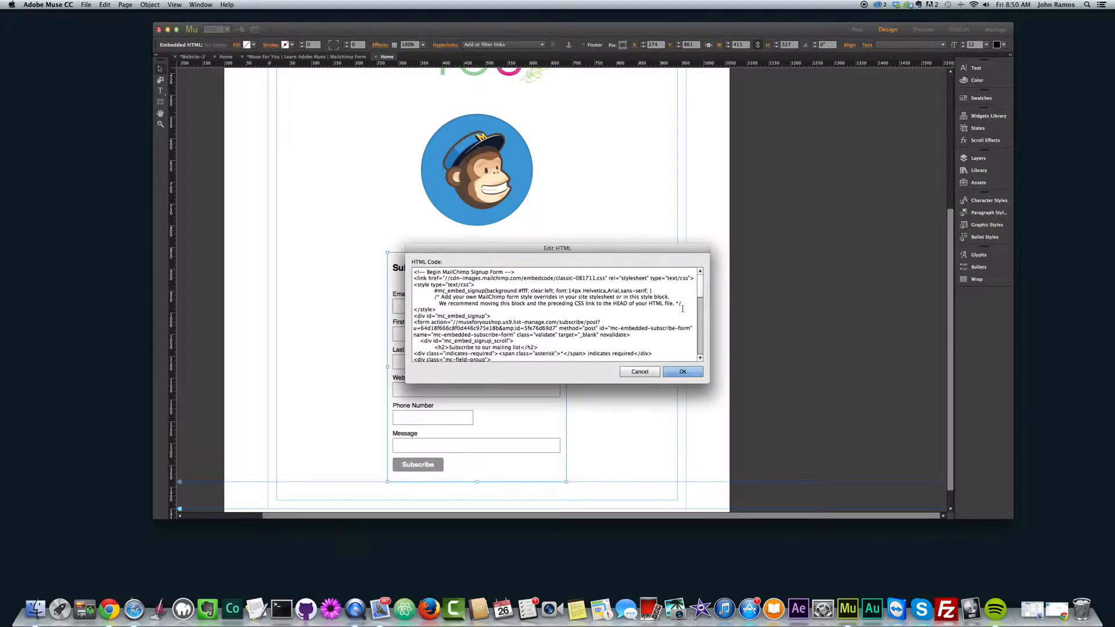
pyautogui.scroll(-3)
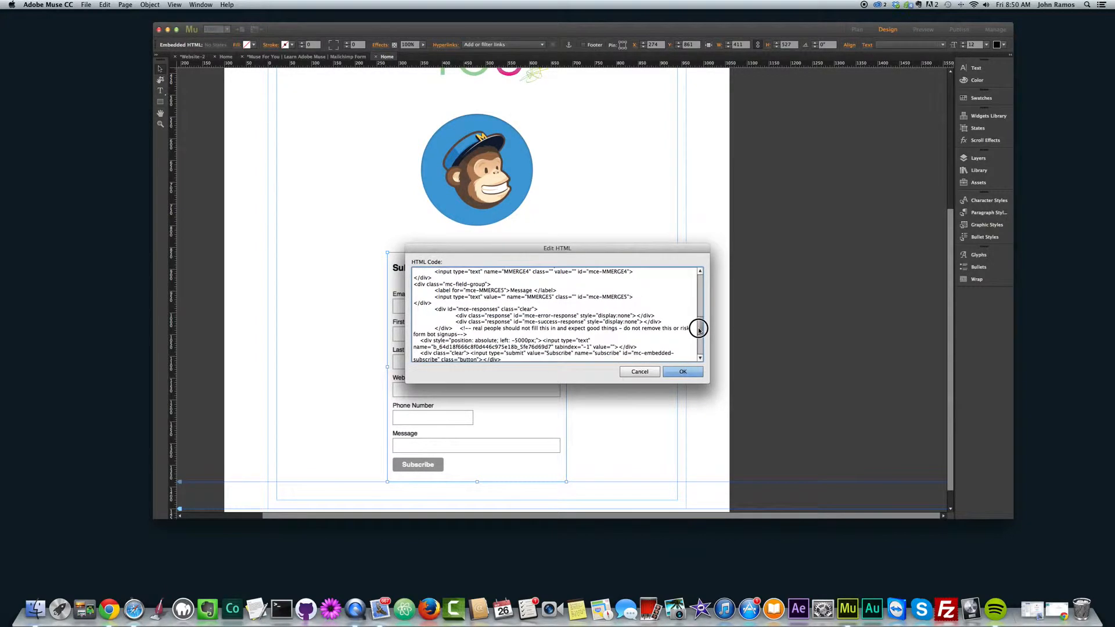
pyautogui.scroll(-3)
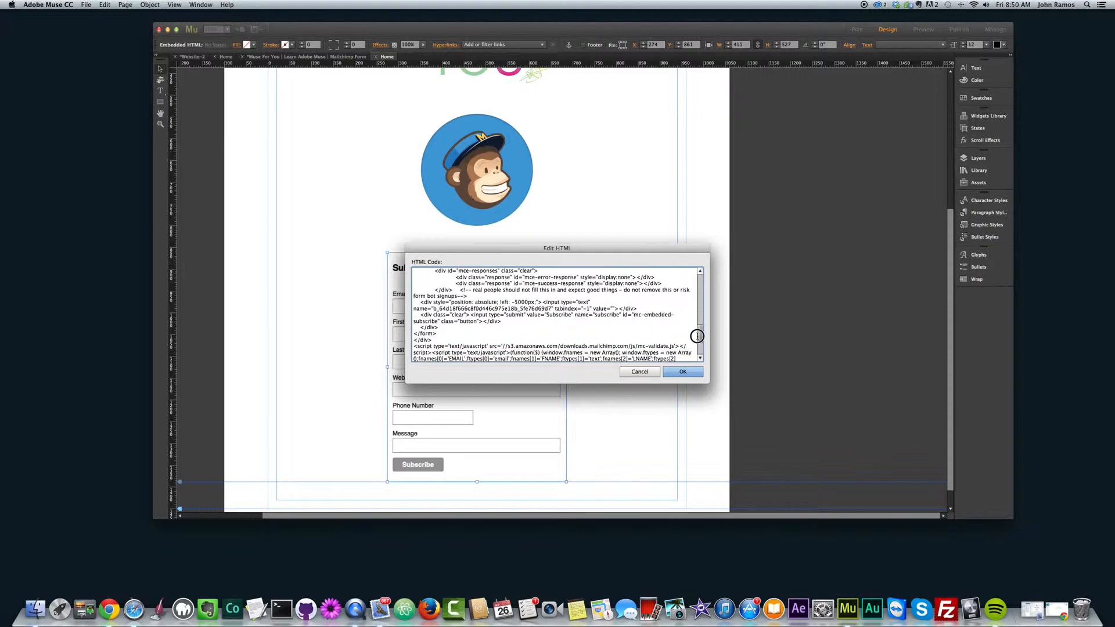
pyautogui.scroll(3)
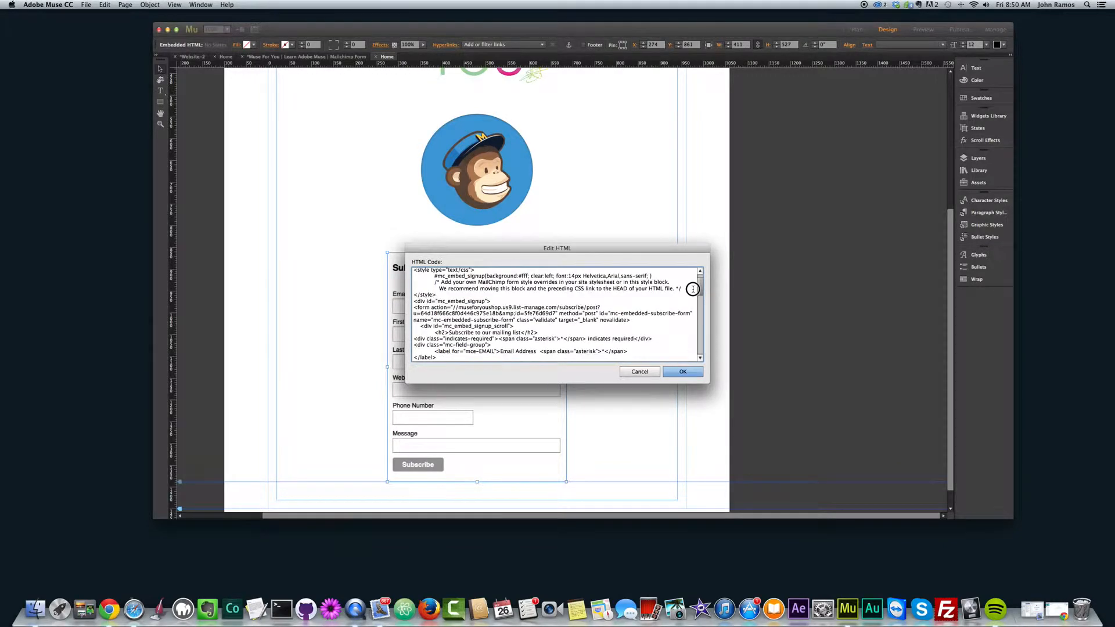
pyautogui.scroll(3)
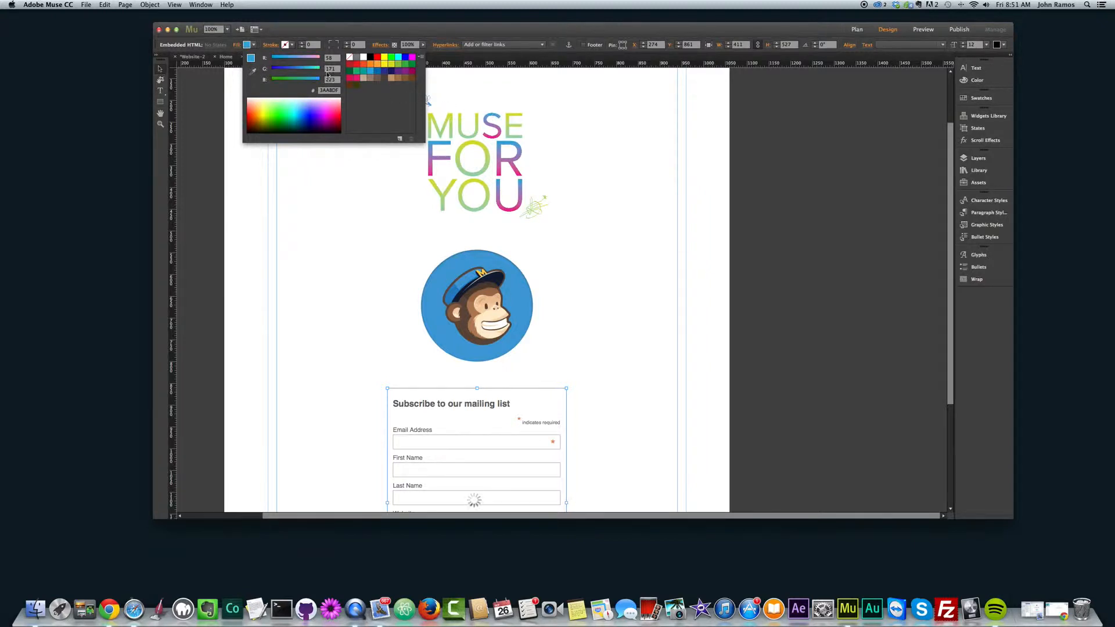
# - Sample the MailChimp logo's blue as the fill colour and copy its hex value
pyautogui.click(326, 90)
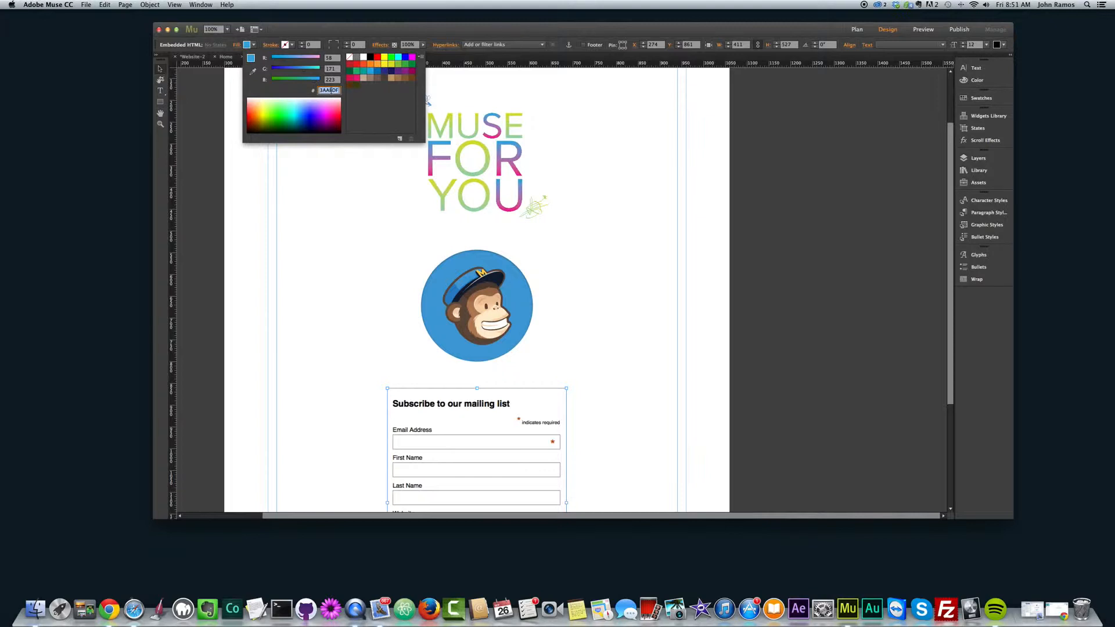
pyautogui.rightClick(325, 90)
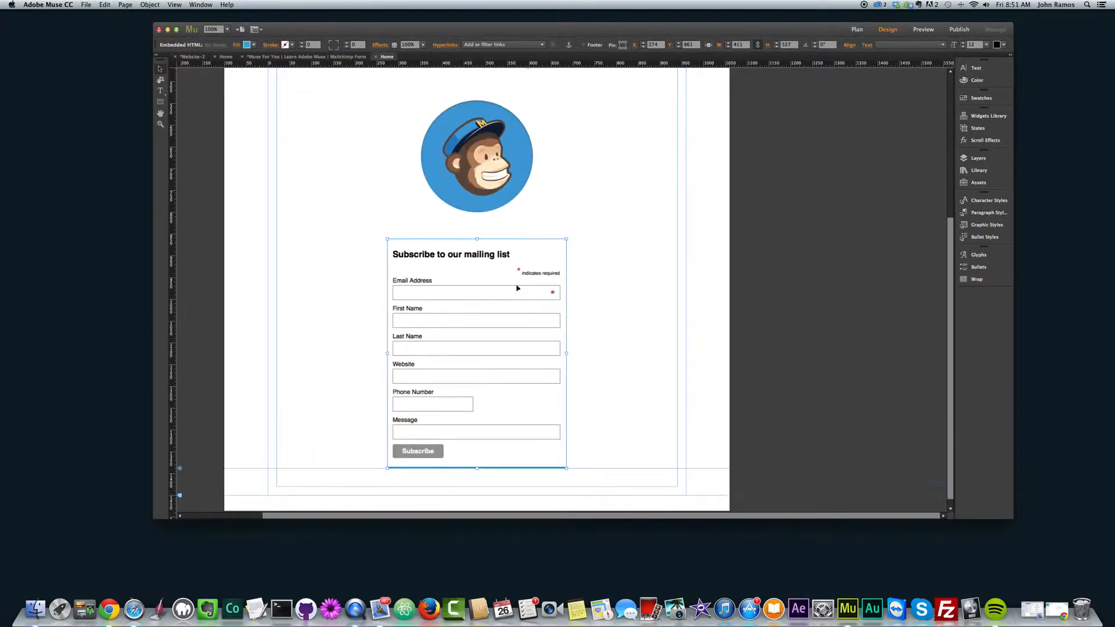
# - Replace the #fff background in the form's HTML with the copied blue hex value
pyautogui.click(247, 44)
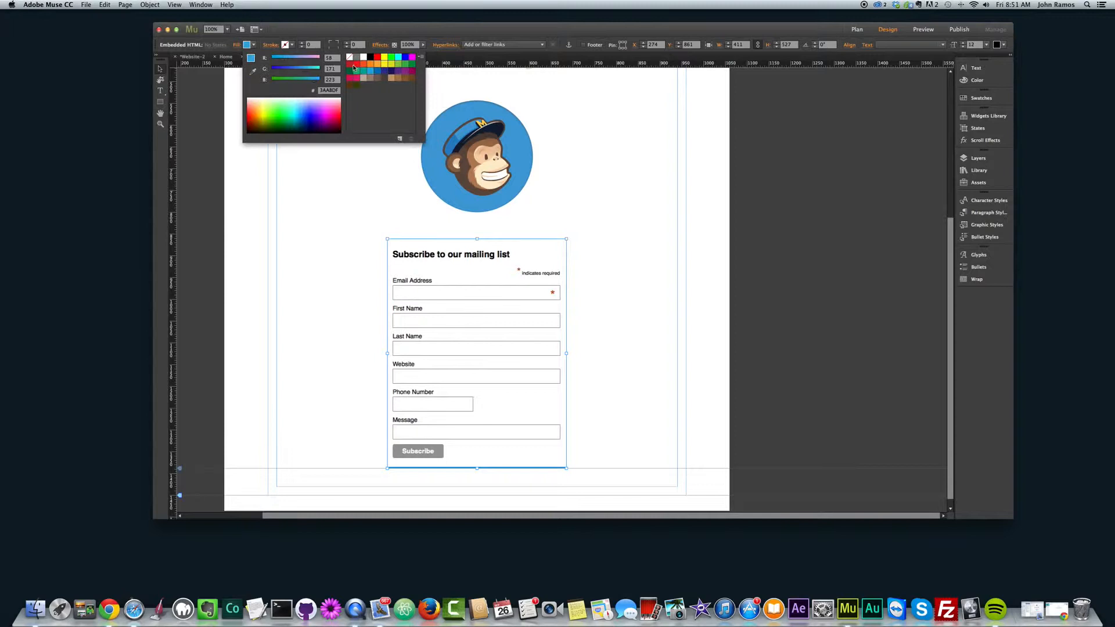
pyautogui.click(499, 350)
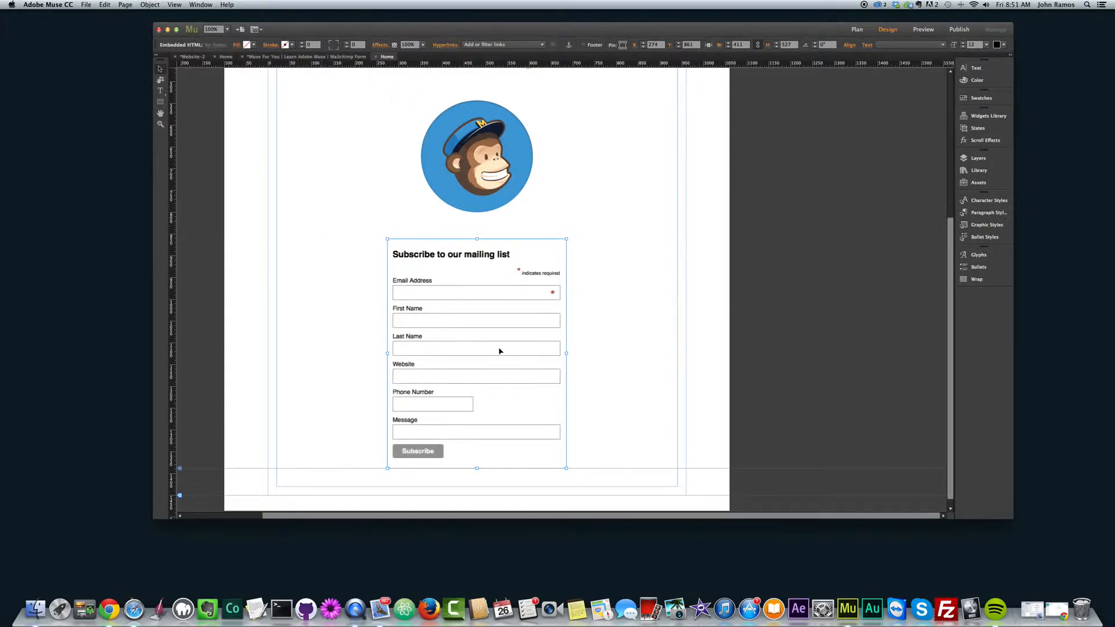
pyautogui.moveTo(589, 346)
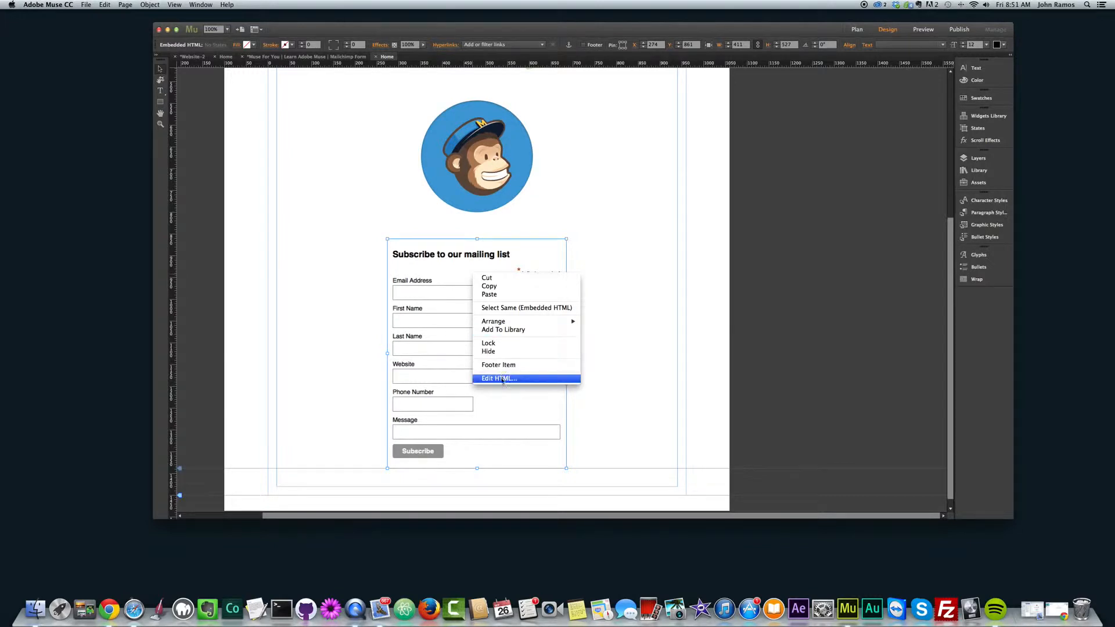
pyautogui.click(498, 377)
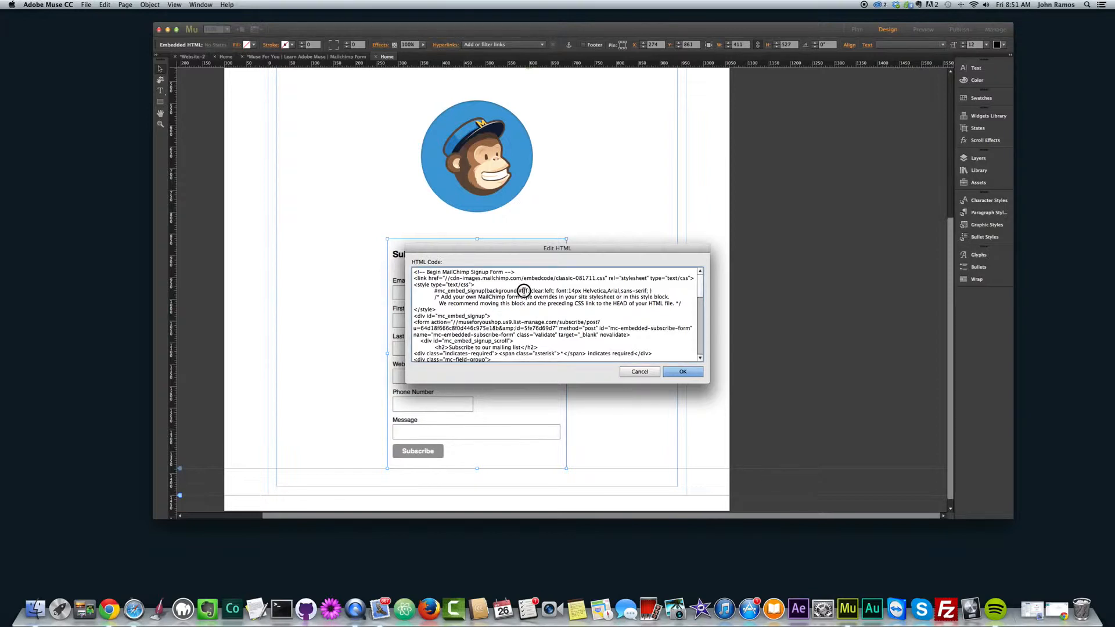
pyautogui.moveTo(585, 312)
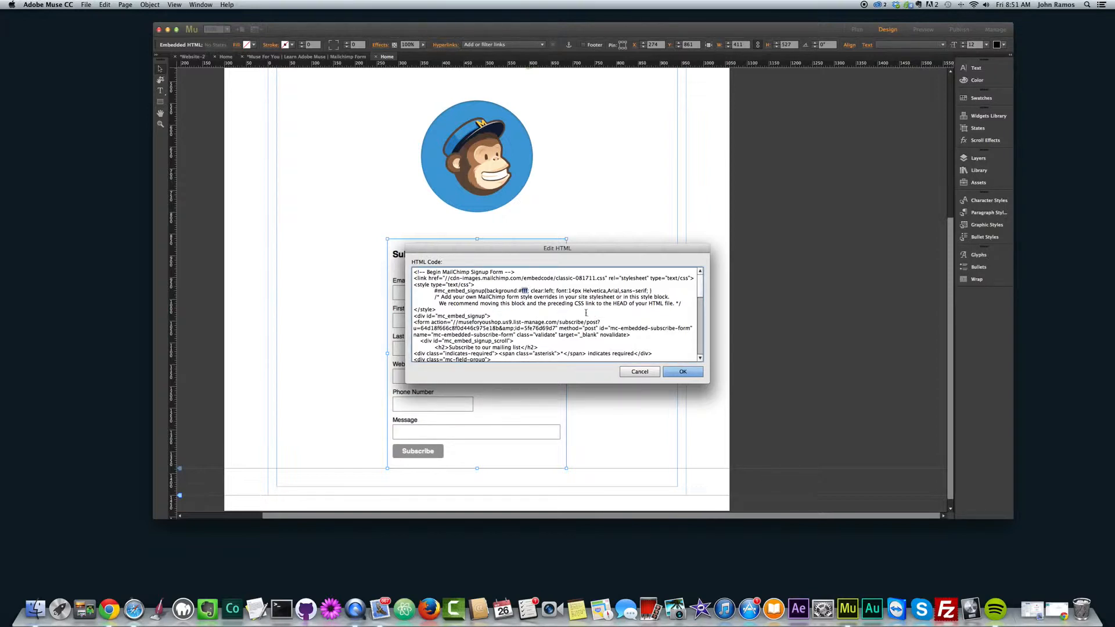
pyautogui.rightClick(546, 298)
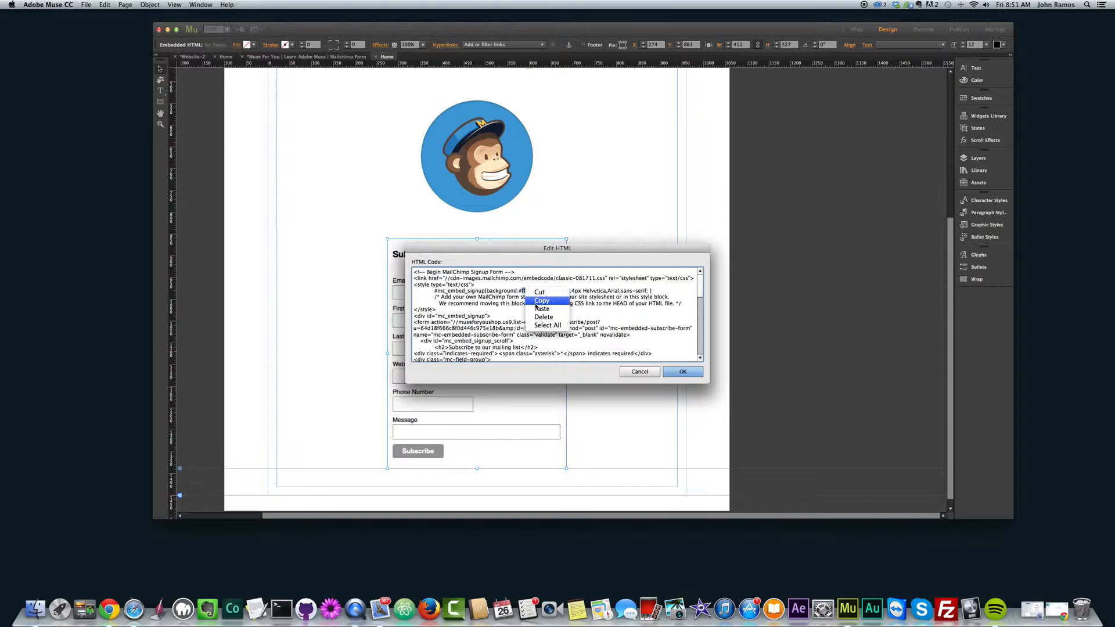
pyautogui.click(542, 299)
pyautogui.write('3AABDF')
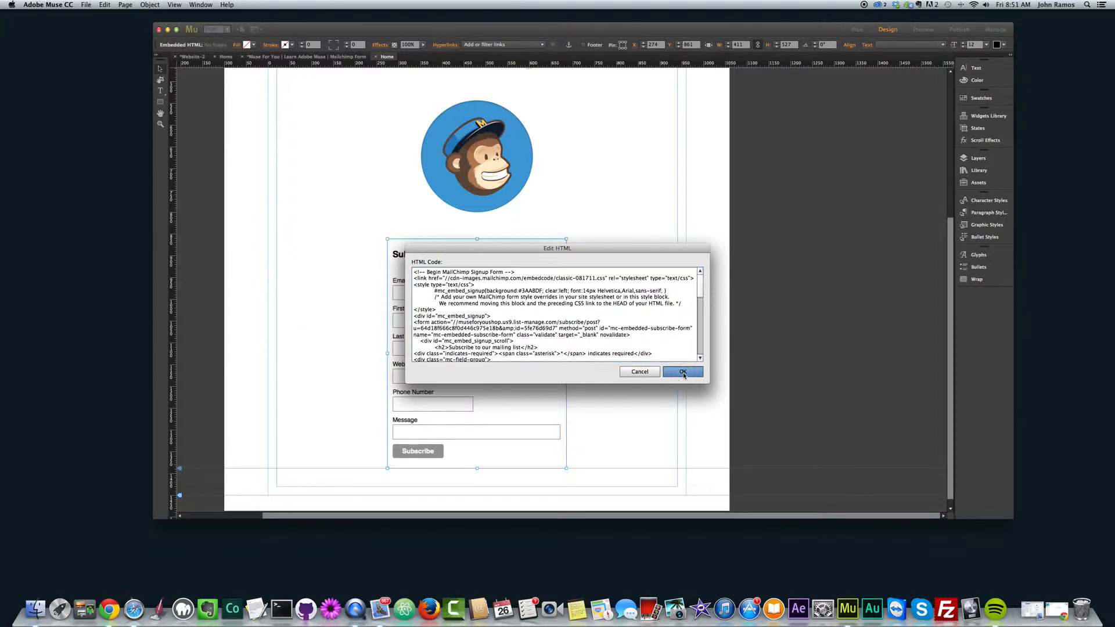
pyautogui.click(682, 372)
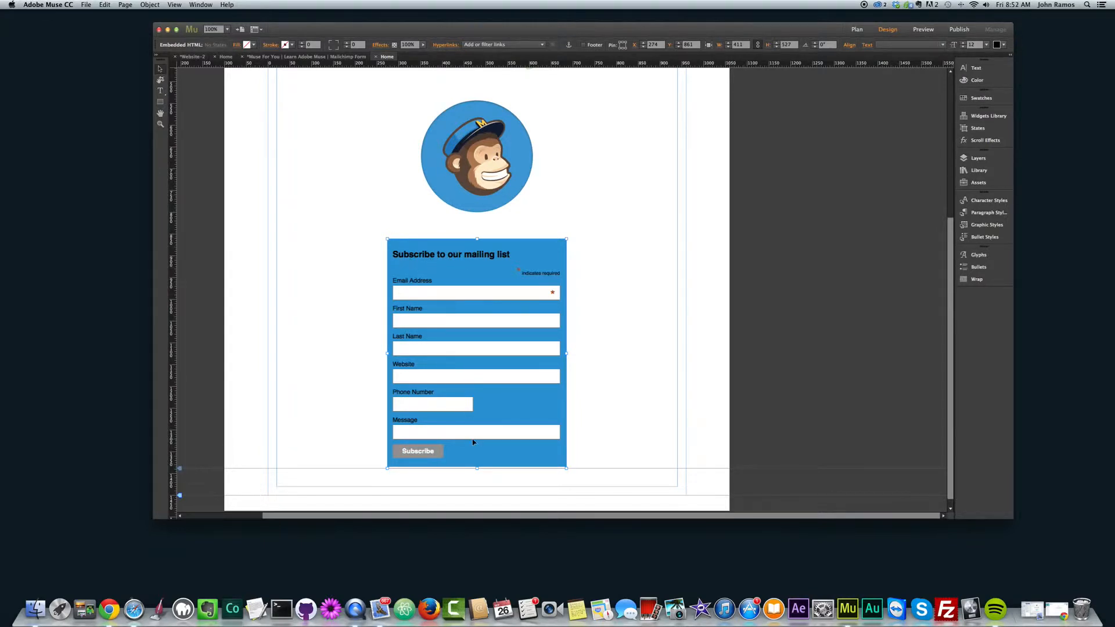
pyautogui.moveTo(500, 427)
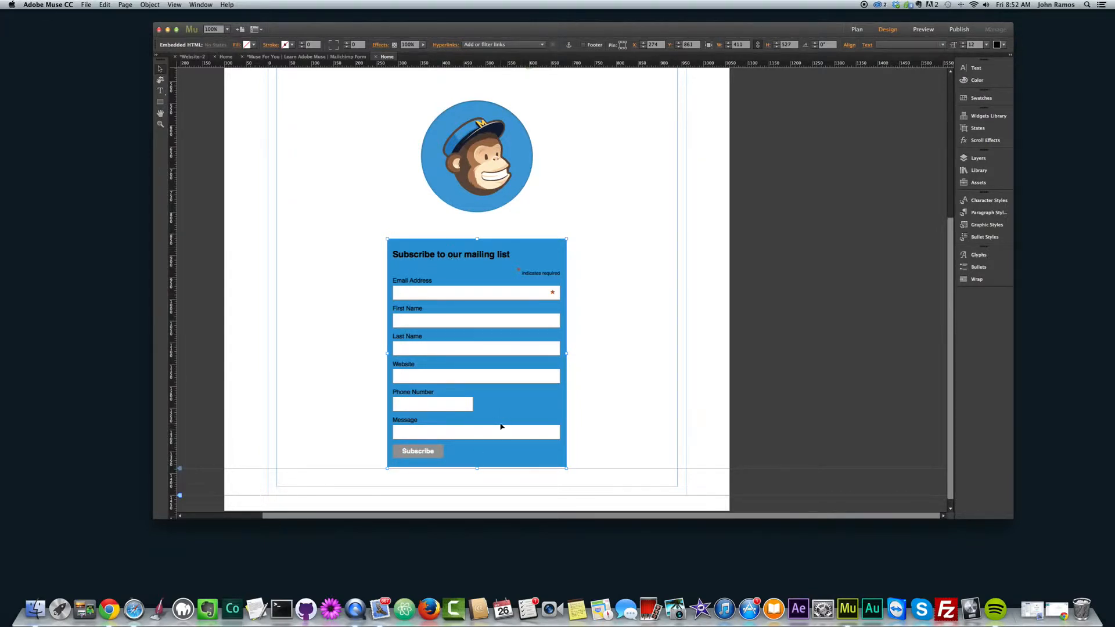
pyautogui.moveTo(455, 255)
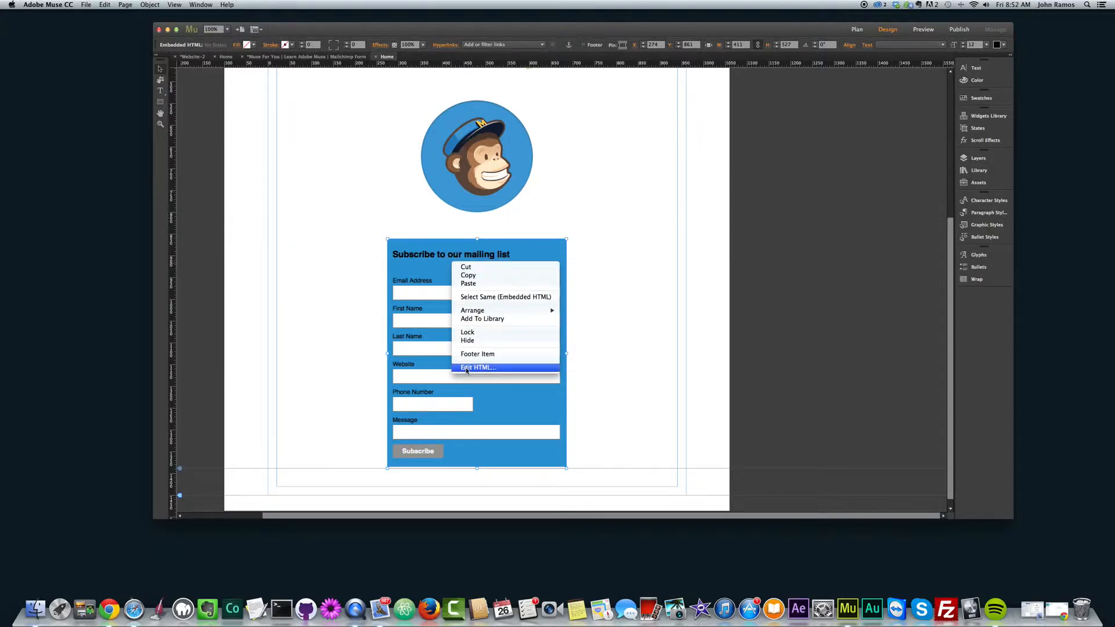
# - Add color:white to the #mc_embed_signup style and preview the page in a browser
pyautogui.click(477, 367)
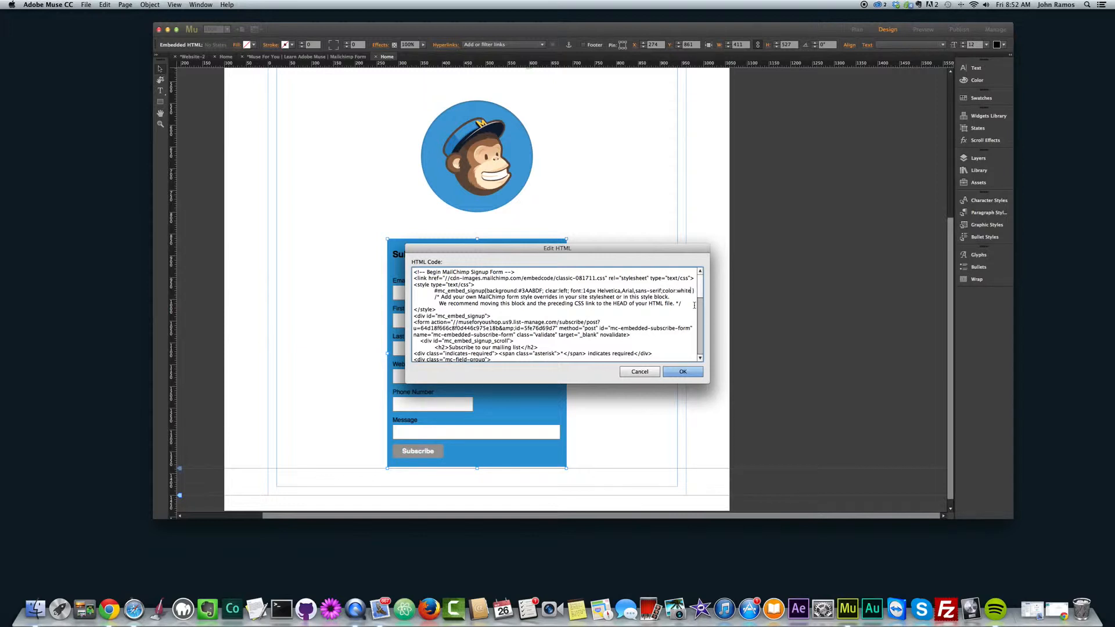
pyautogui.click(682, 372)
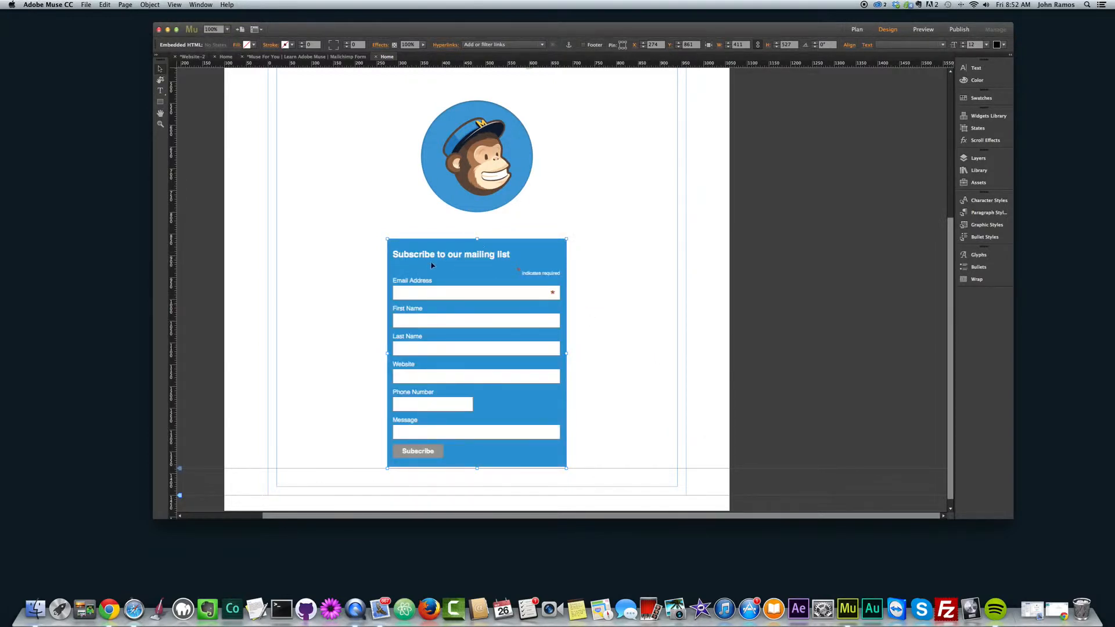
pyautogui.click(923, 29)
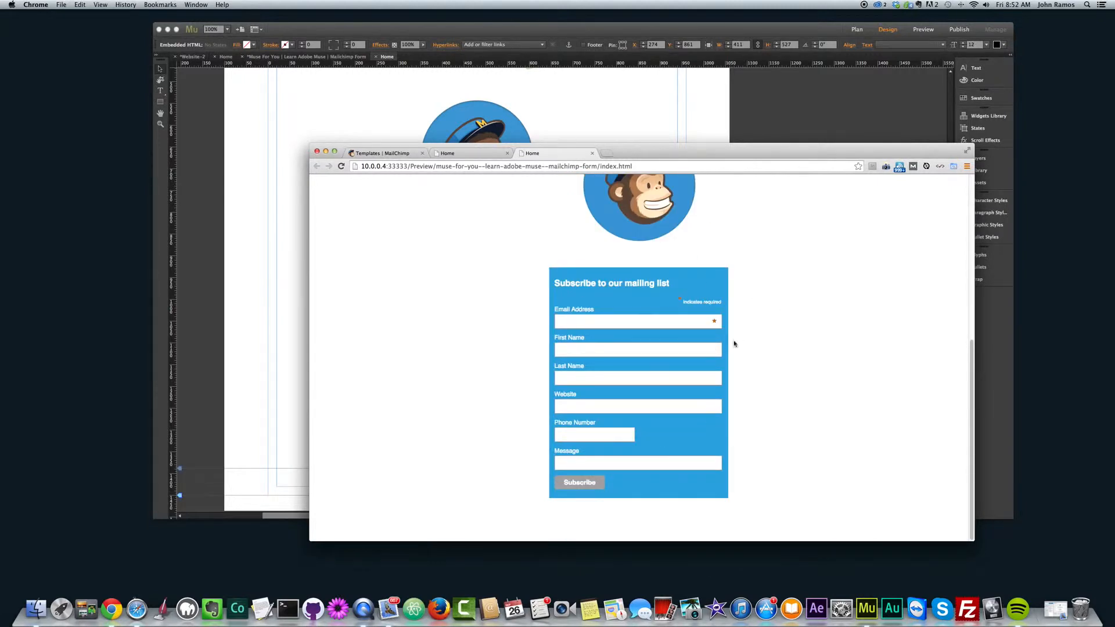
# - Scroll the Chrome preview to check the blue form with white text under the logo
pyautogui.scroll(3)
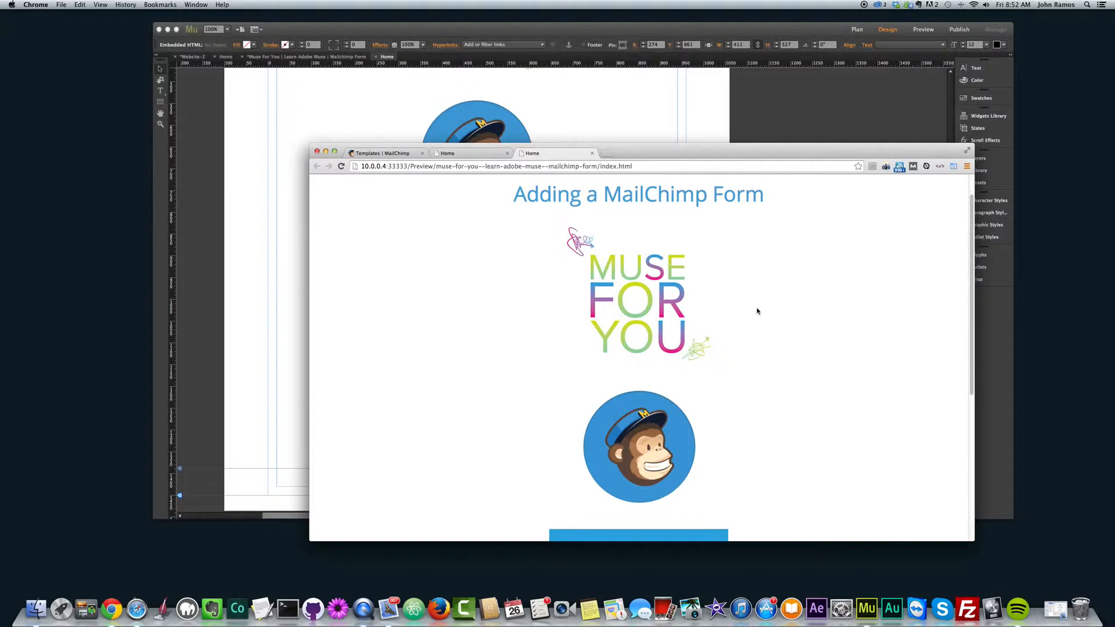
pyautogui.scroll(-3)
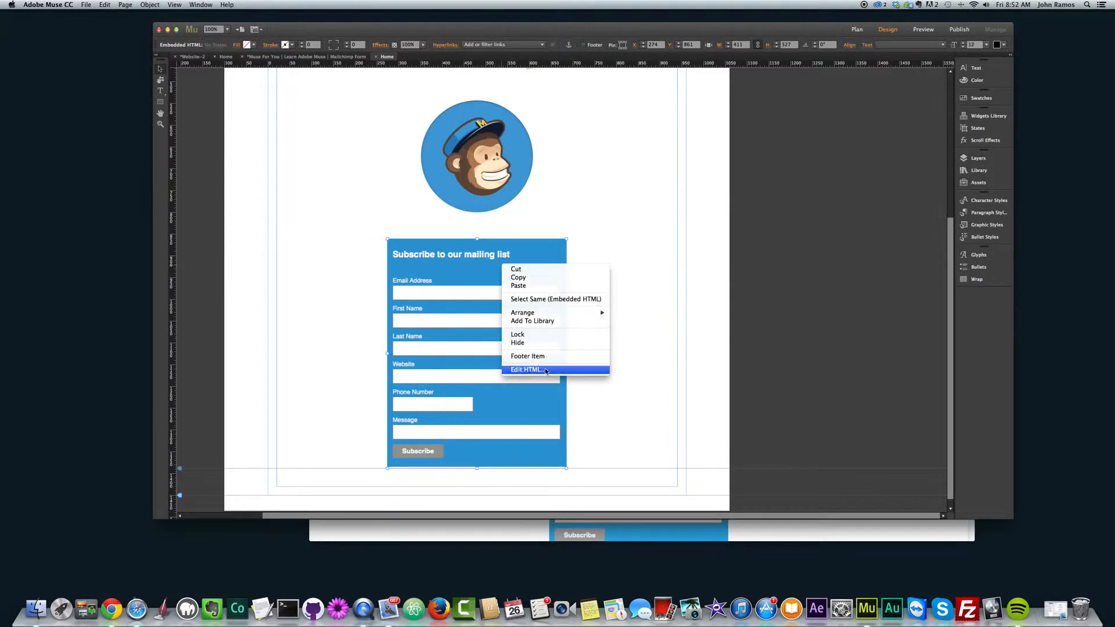
# - Set the #mc_embed_signup style to 20px white text so the heading and labels enlarge
pyautogui.click(525, 369)
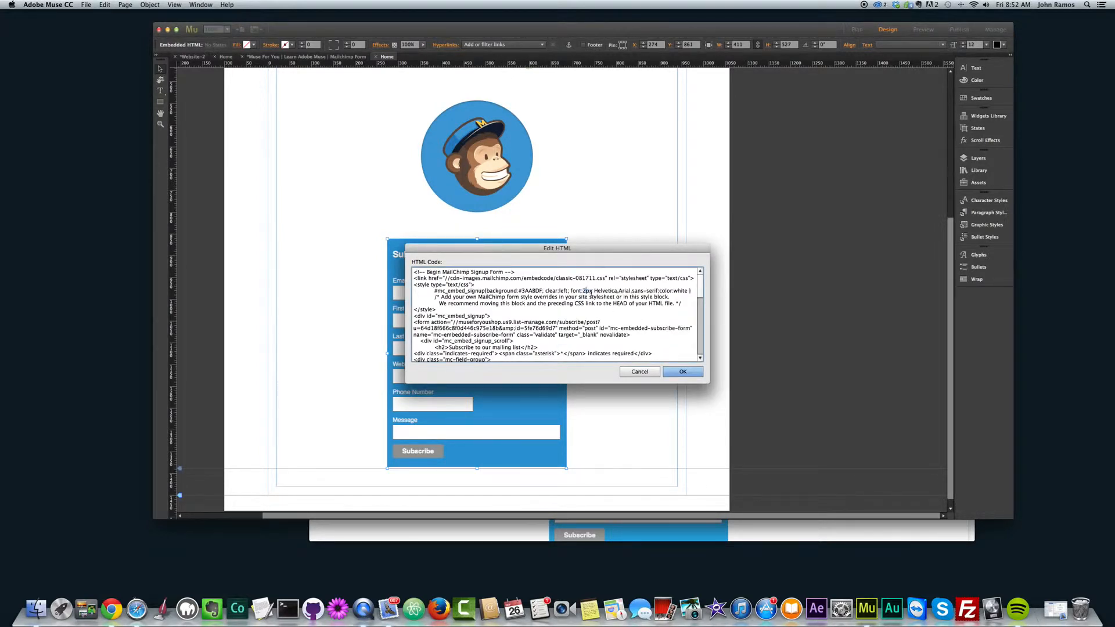
pyautogui.click(681, 371)
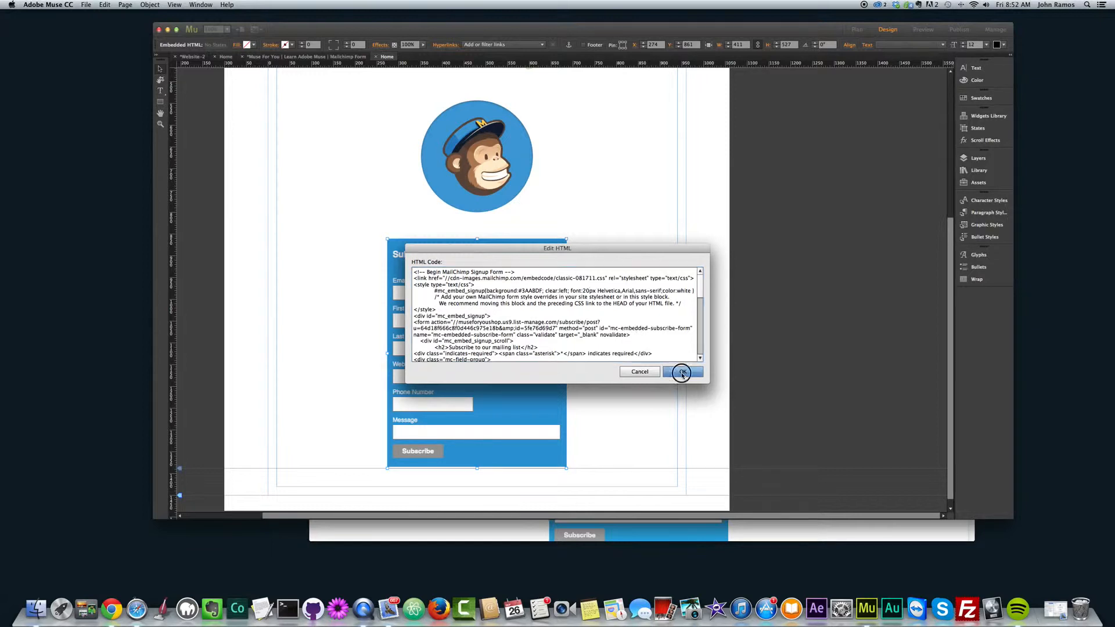
pyautogui.click(681, 372)
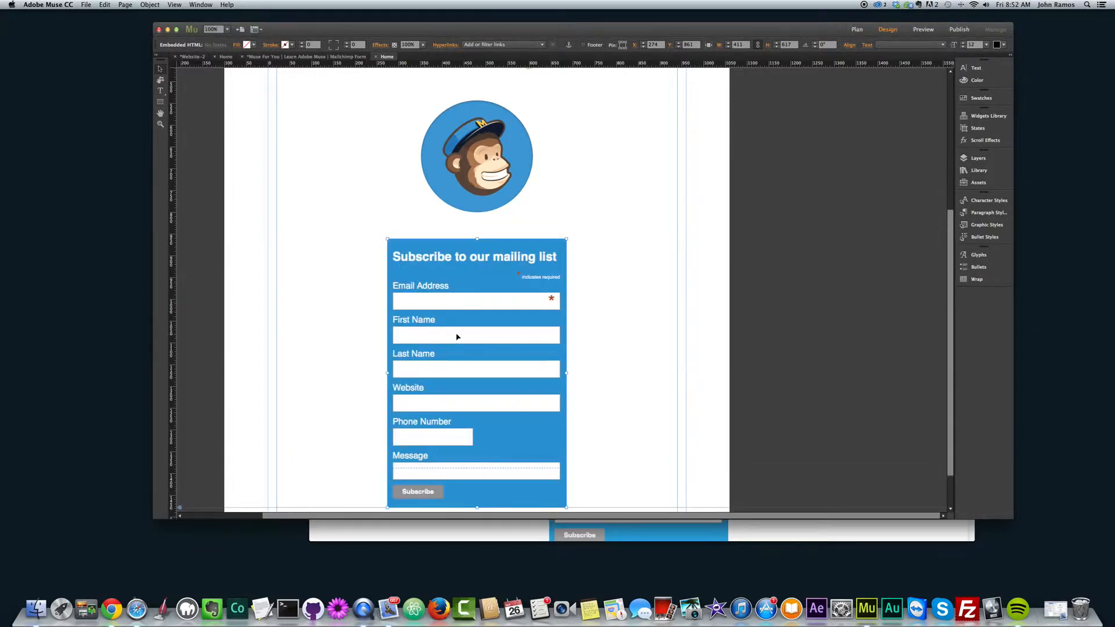
pyautogui.click(375, 218)
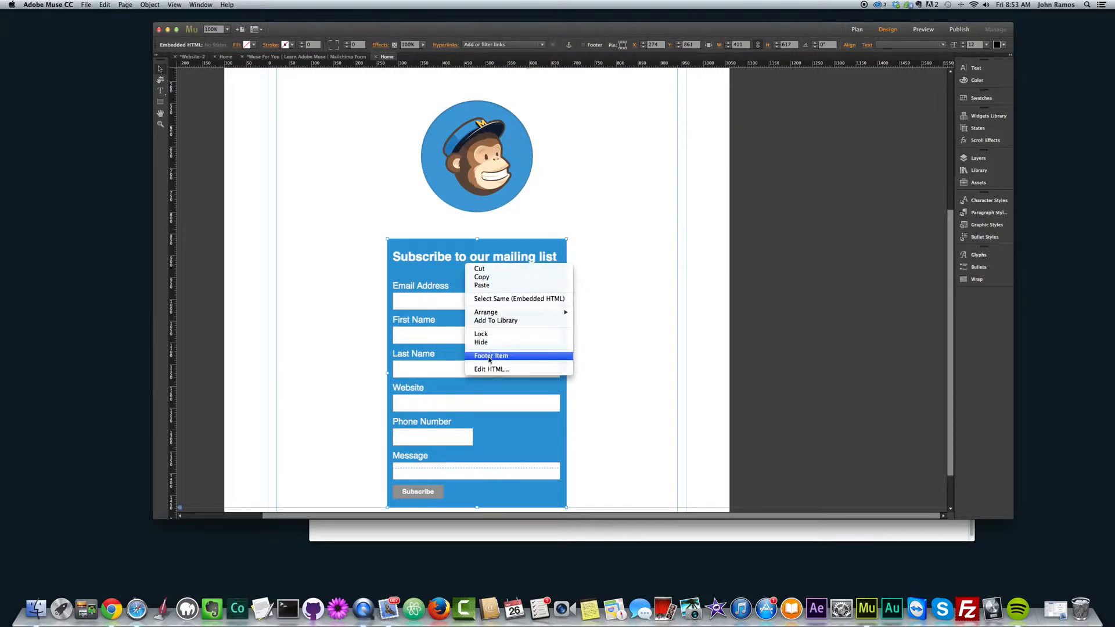
# - Replace the form's h2 heading text with 'Muse For You Mailing List'
pyautogui.click(490, 369)
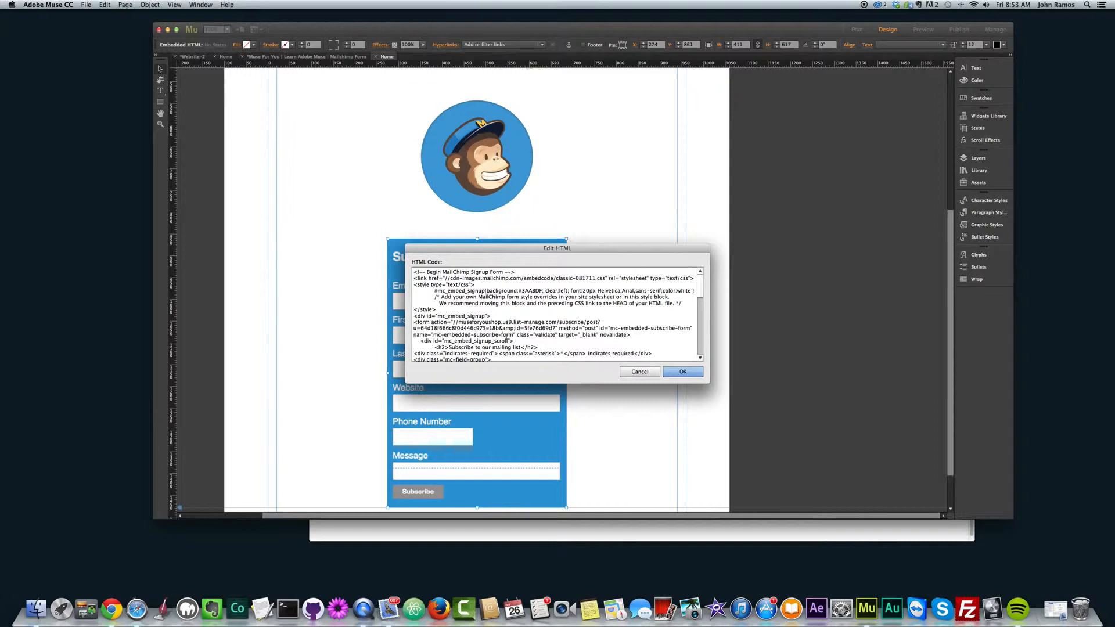
pyautogui.scroll(-3)
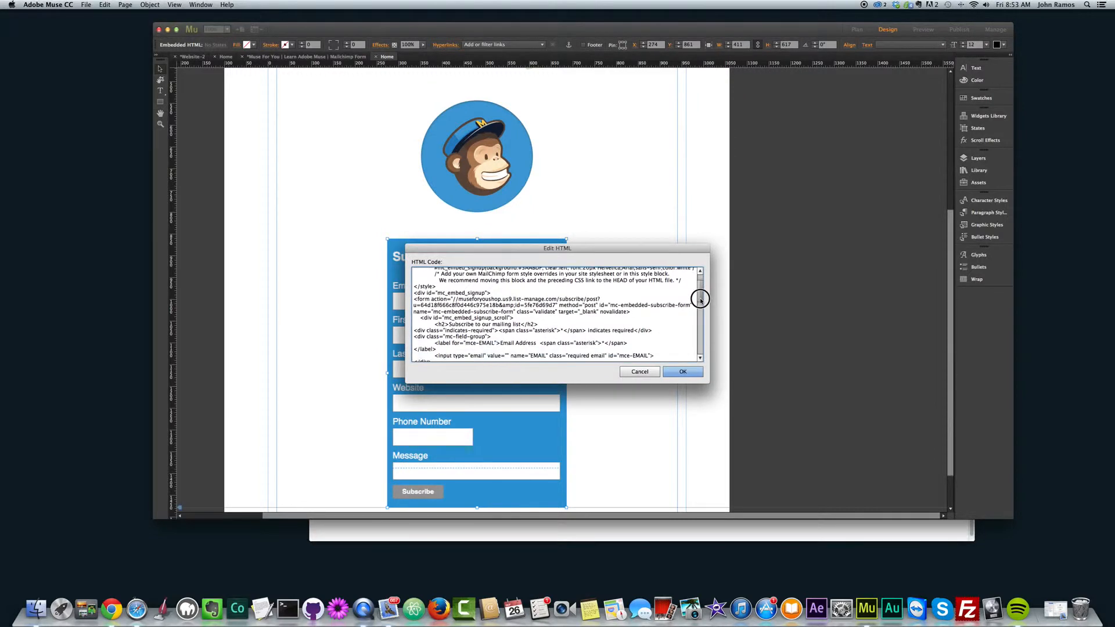
pyautogui.scroll(-3)
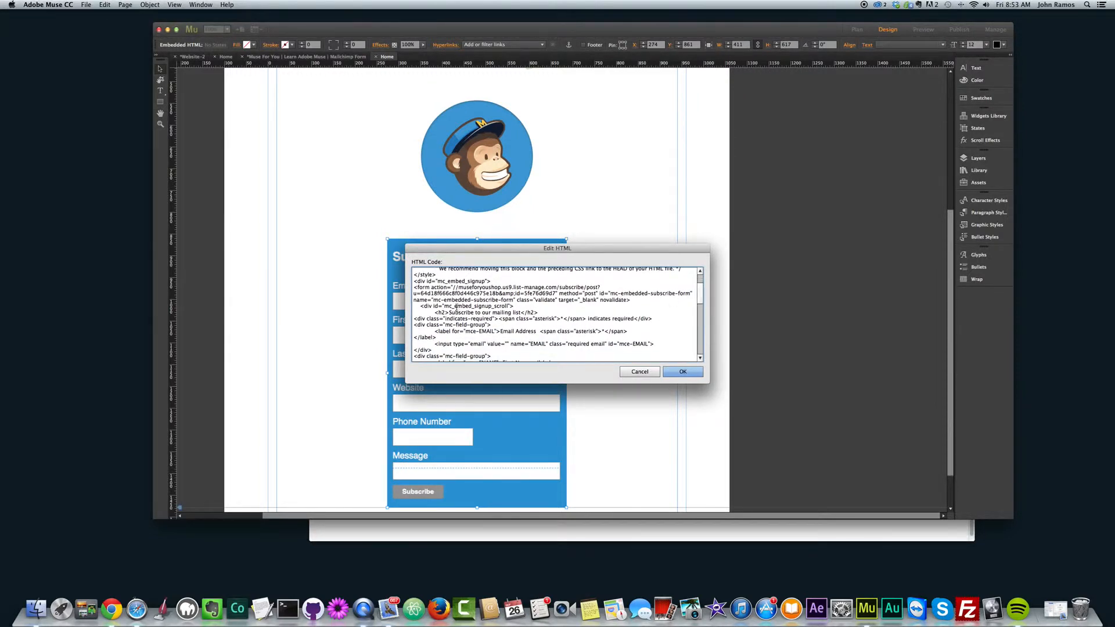
pyautogui.scroll(3)
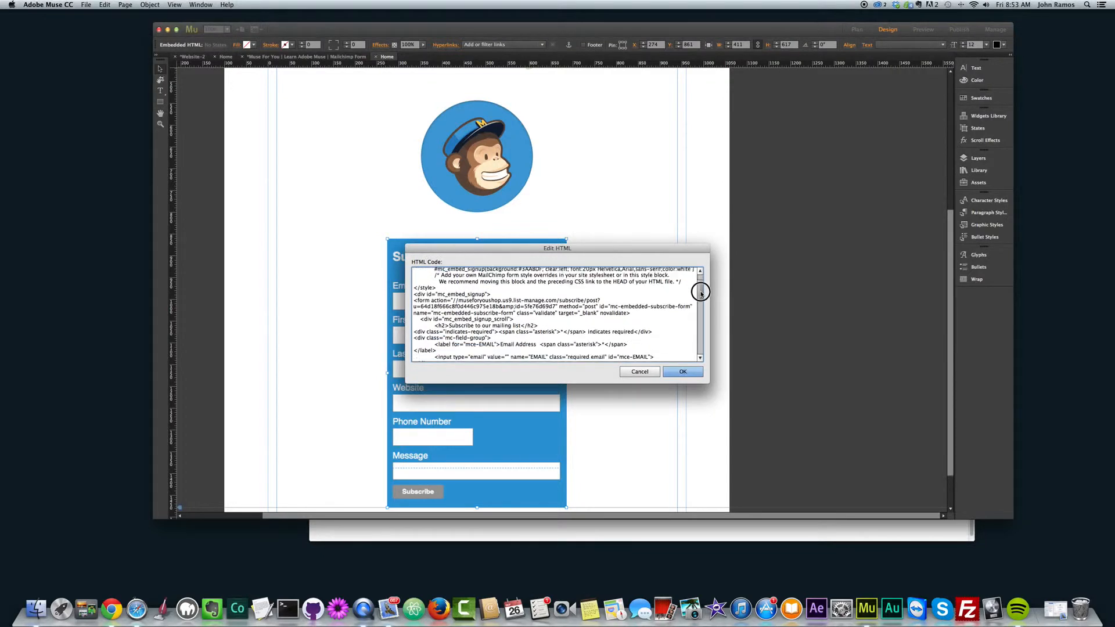
pyautogui.scroll(-3)
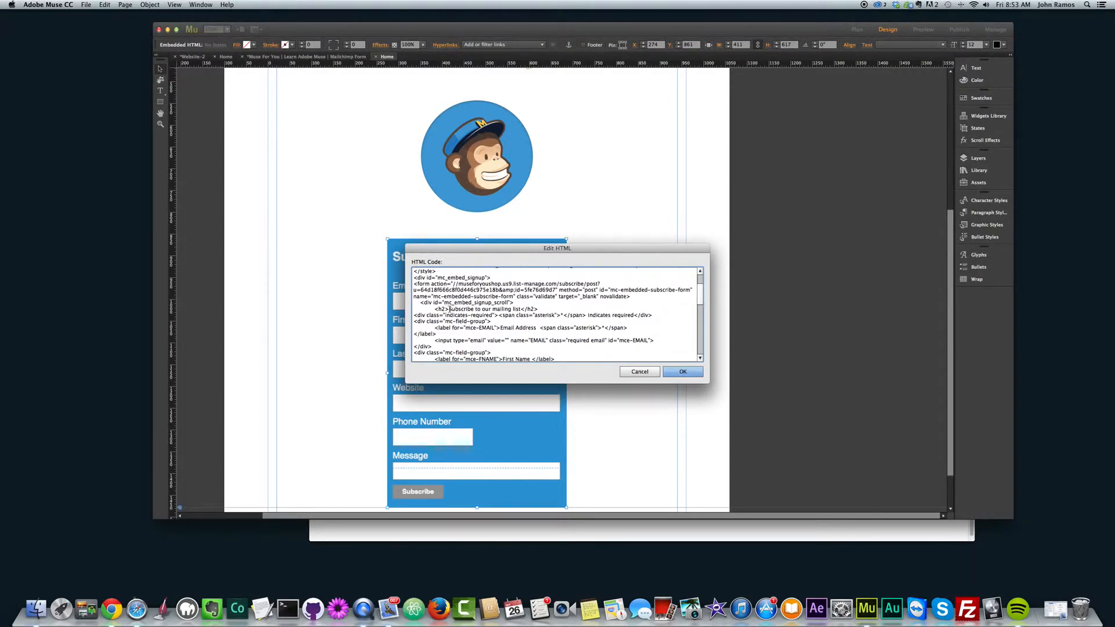
pyautogui.doubleClick(483, 309)
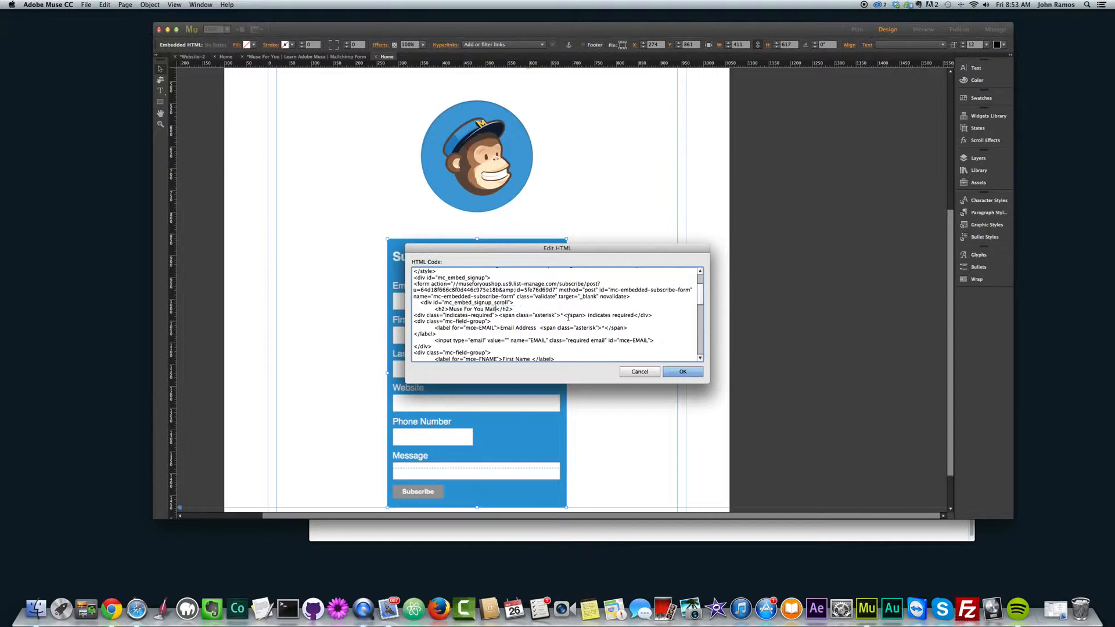
pyautogui.click(681, 372)
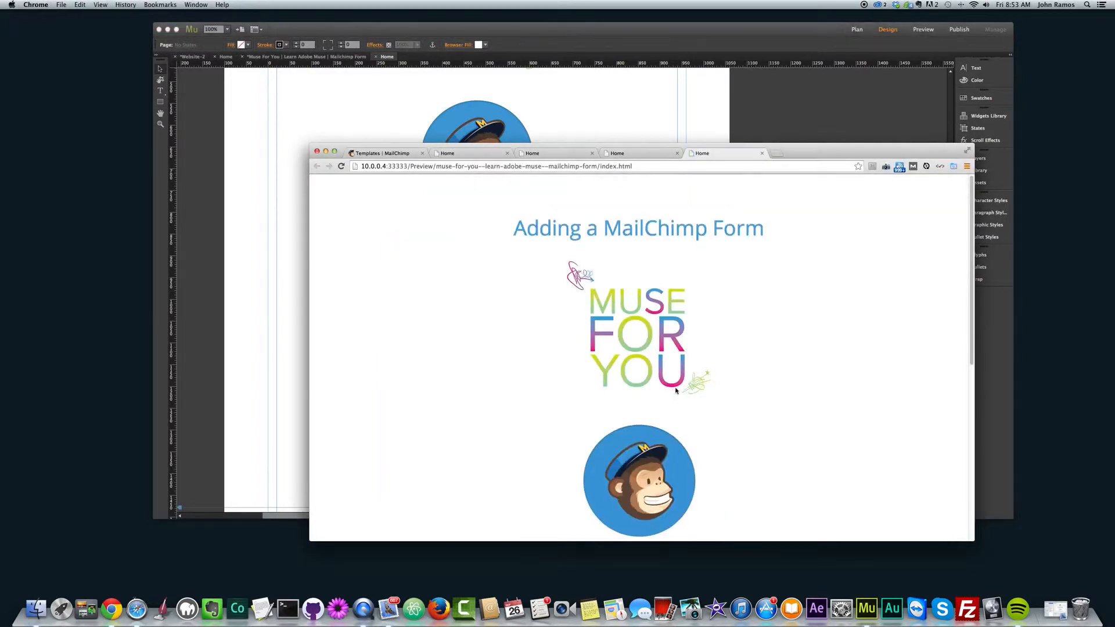
# - Check the retitled form on the page and bring up the form's actions for previewing
pyautogui.scroll(-3)
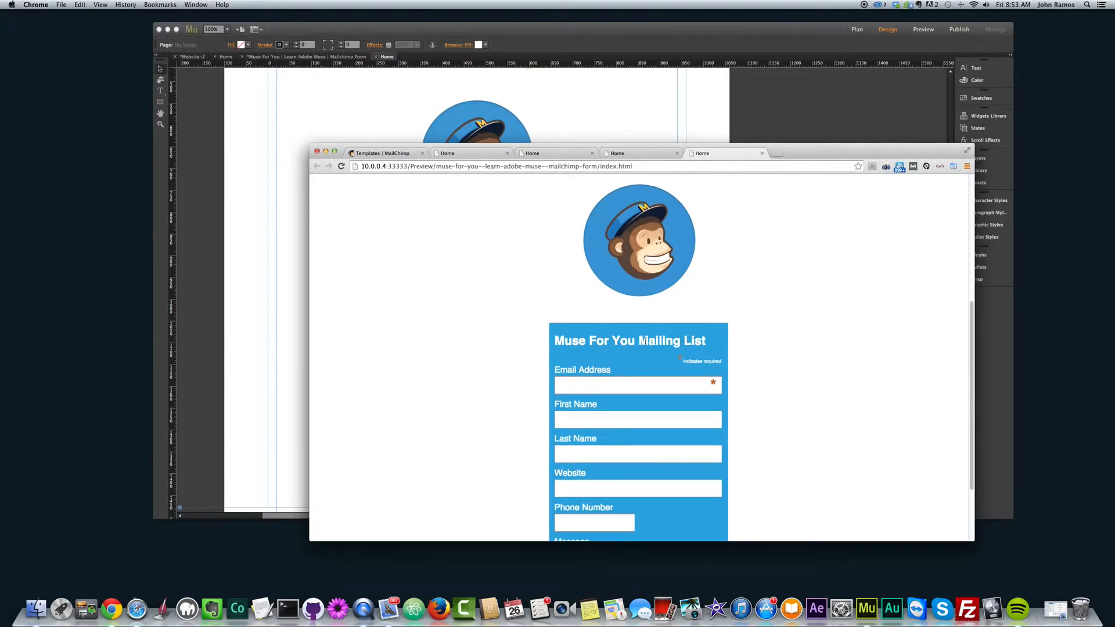
pyautogui.rightClick(489, 291)
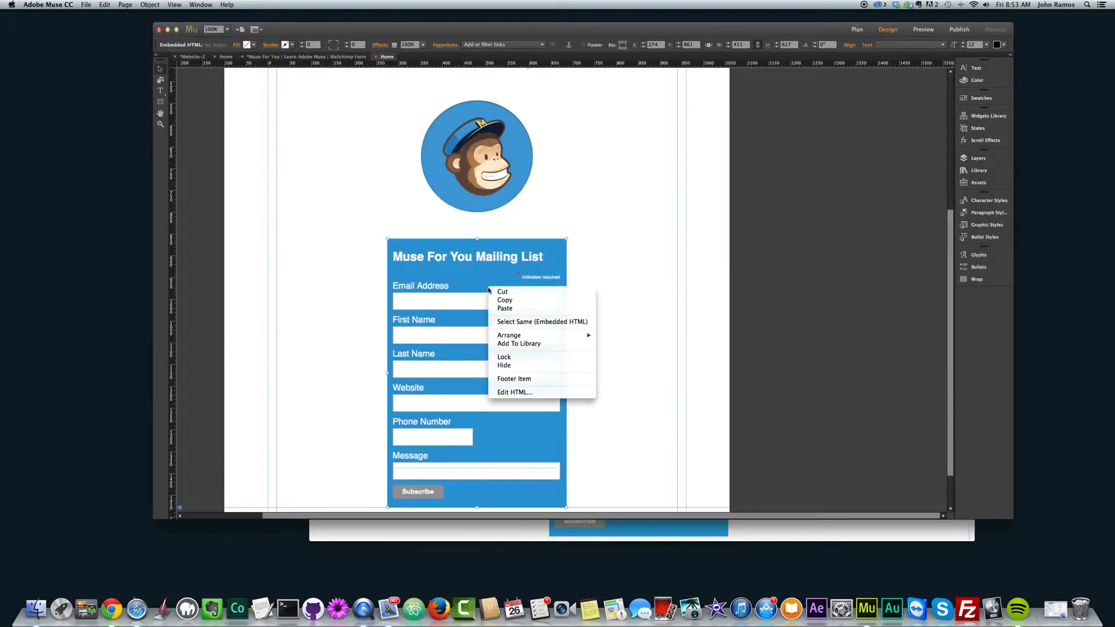
pyautogui.click(514, 391)
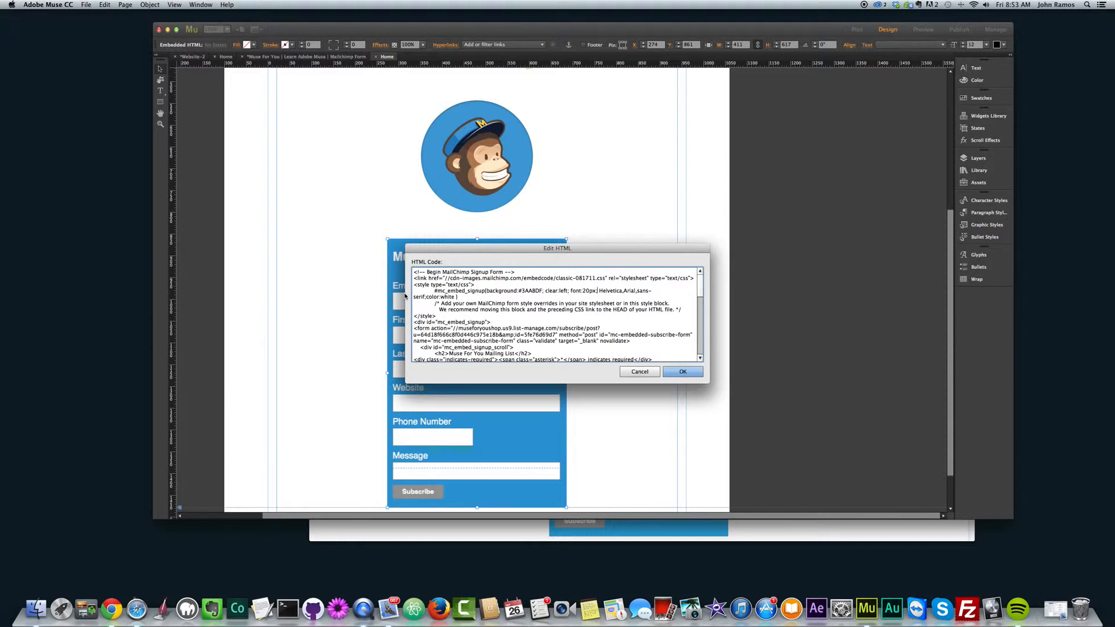
pyautogui.click(682, 371)
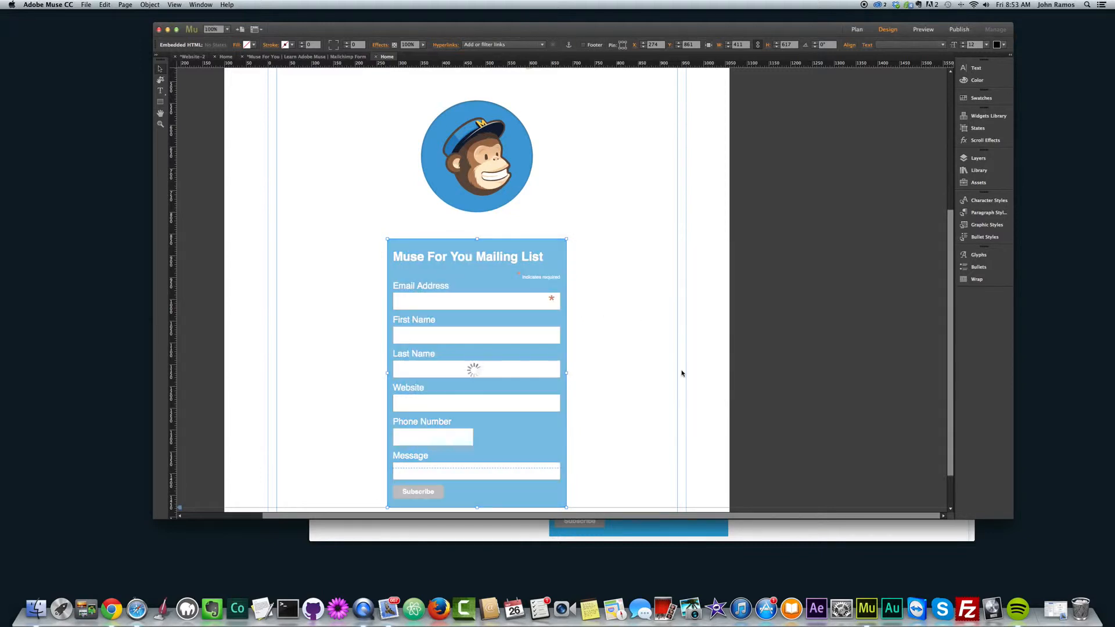
pyautogui.rightClick(488, 259)
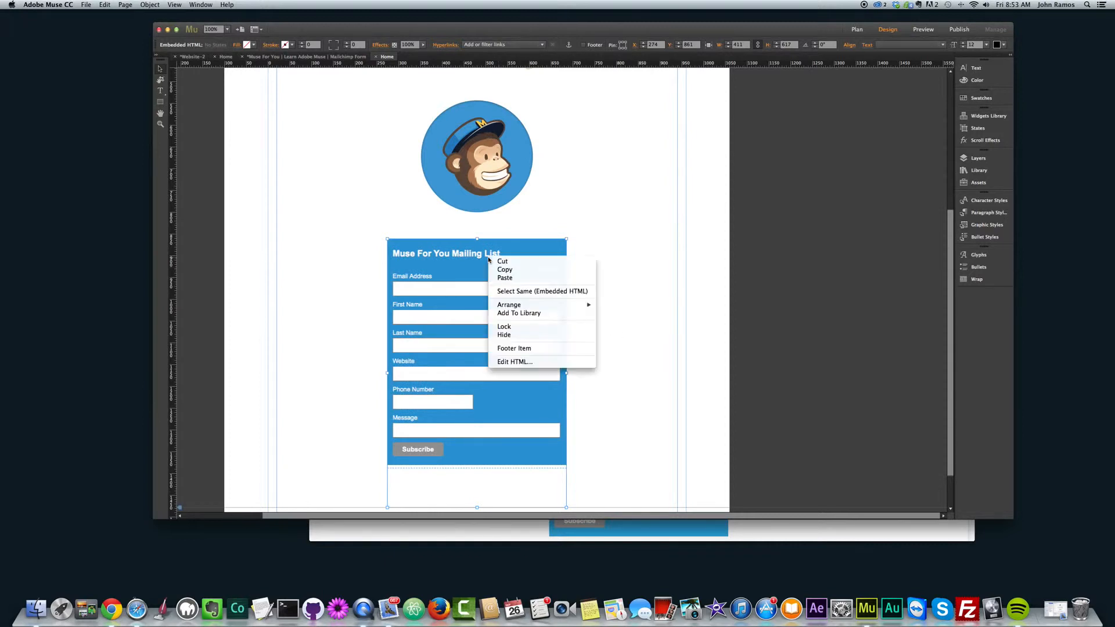
pyautogui.click(514, 362)
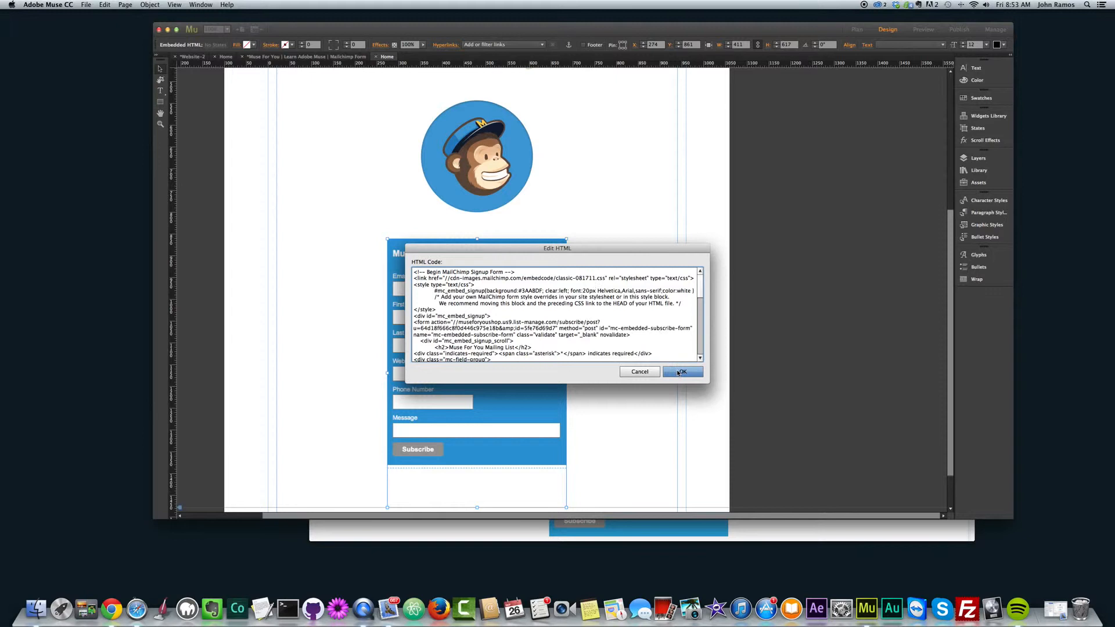
pyautogui.click(682, 371)
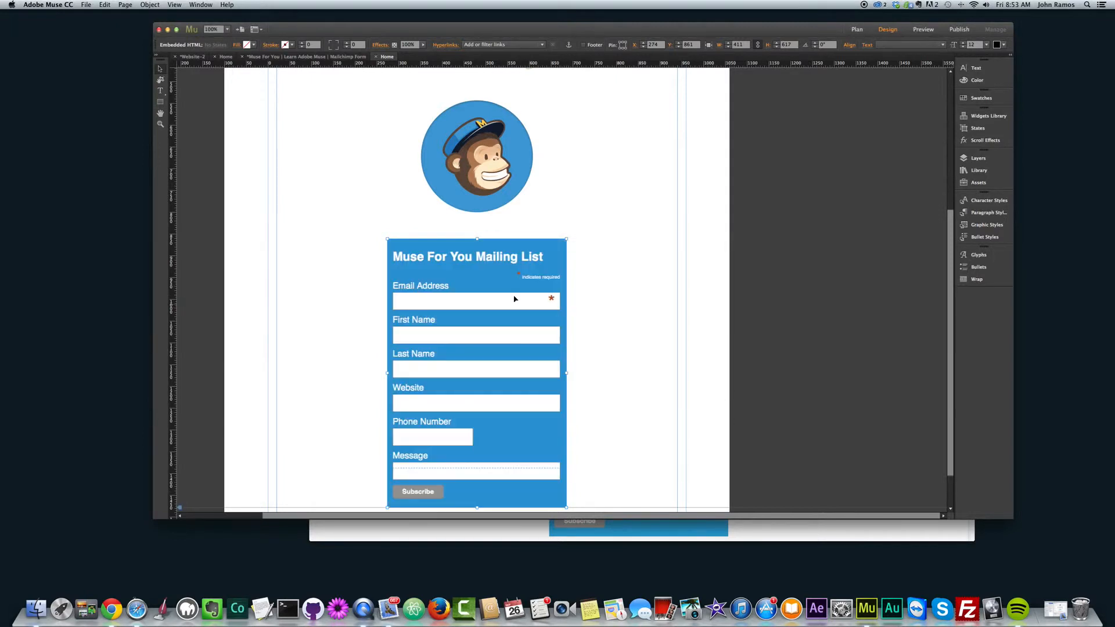
pyautogui.moveTo(512, 274)
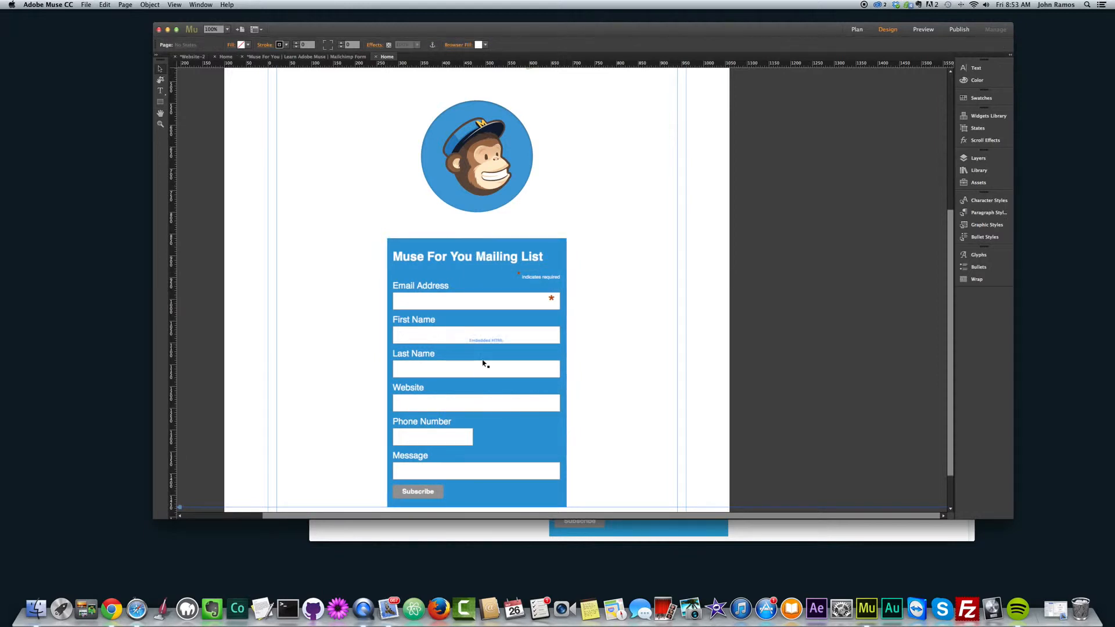
pyautogui.click(475, 301)
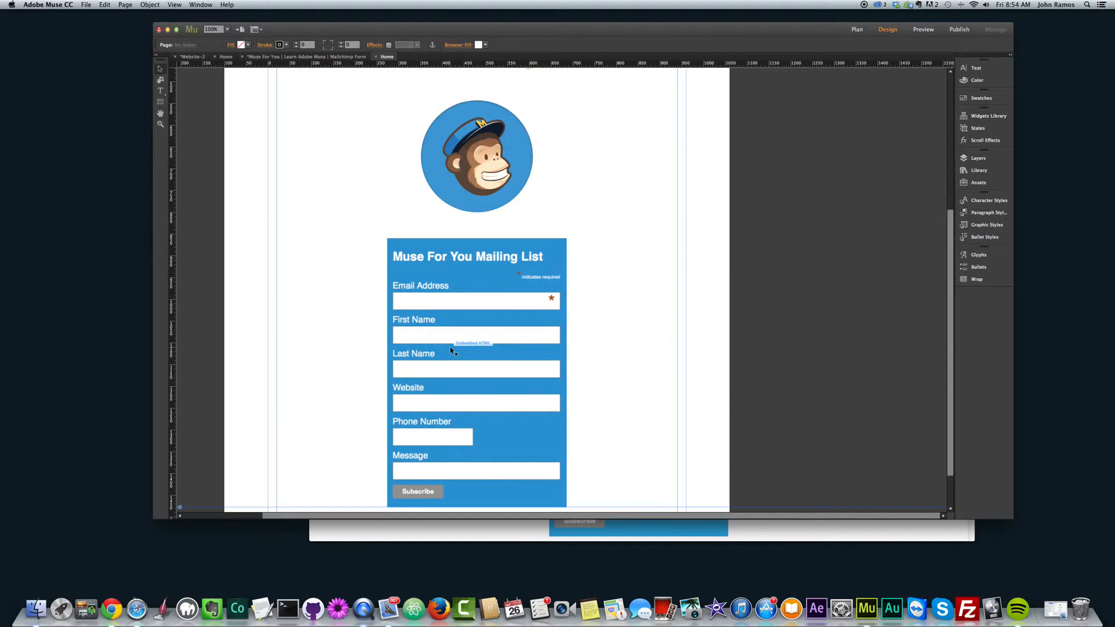
pyautogui.moveTo(475, 311)
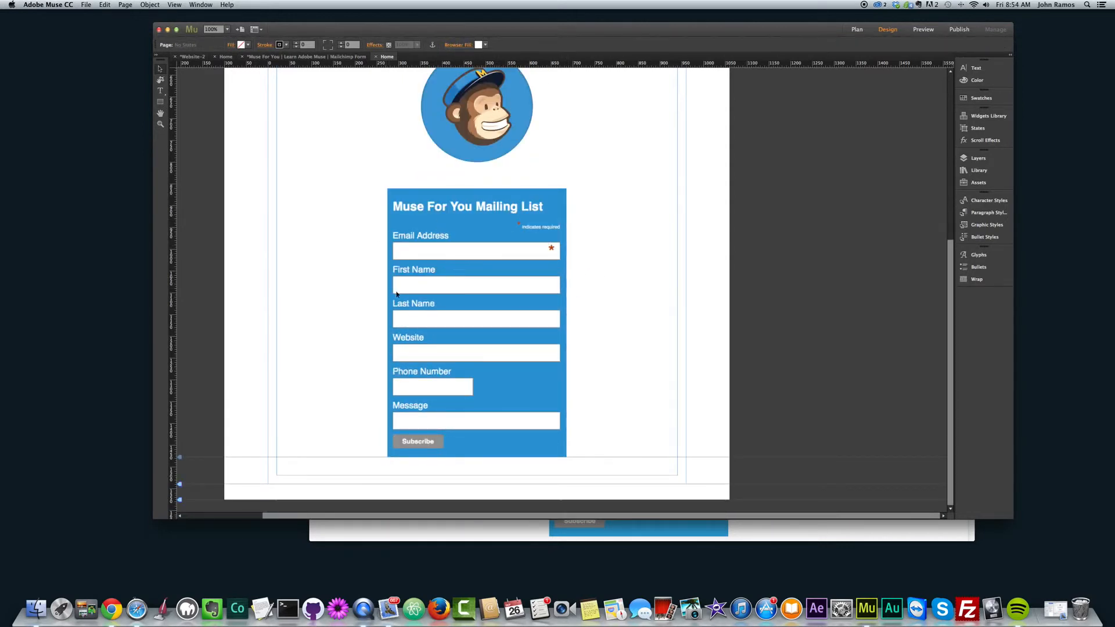
pyautogui.scroll(3)
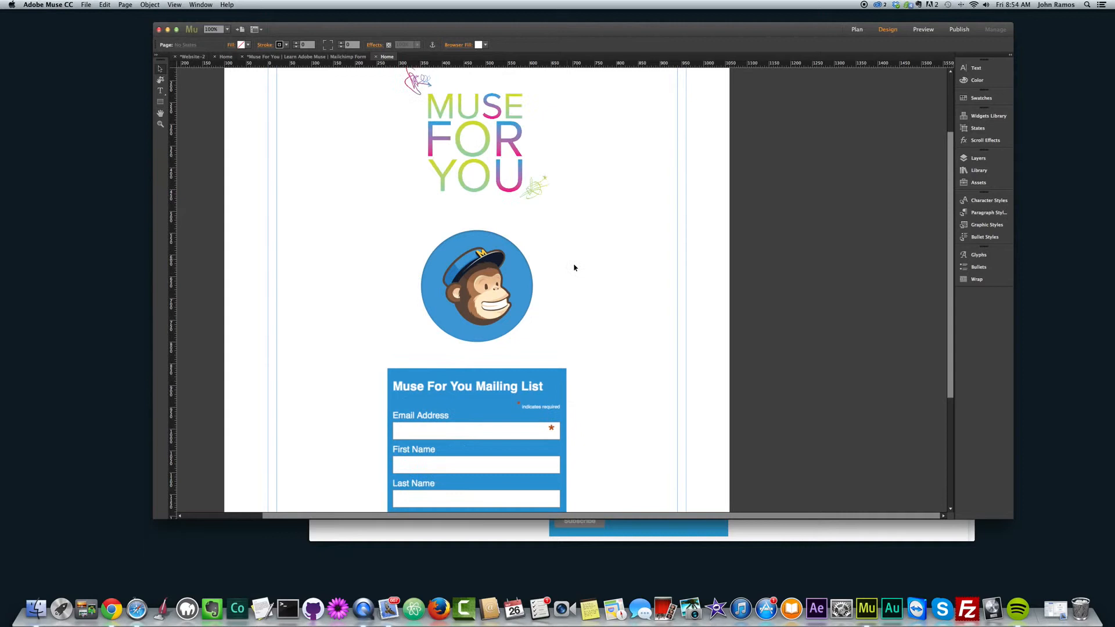
pyautogui.moveTo(659, 364)
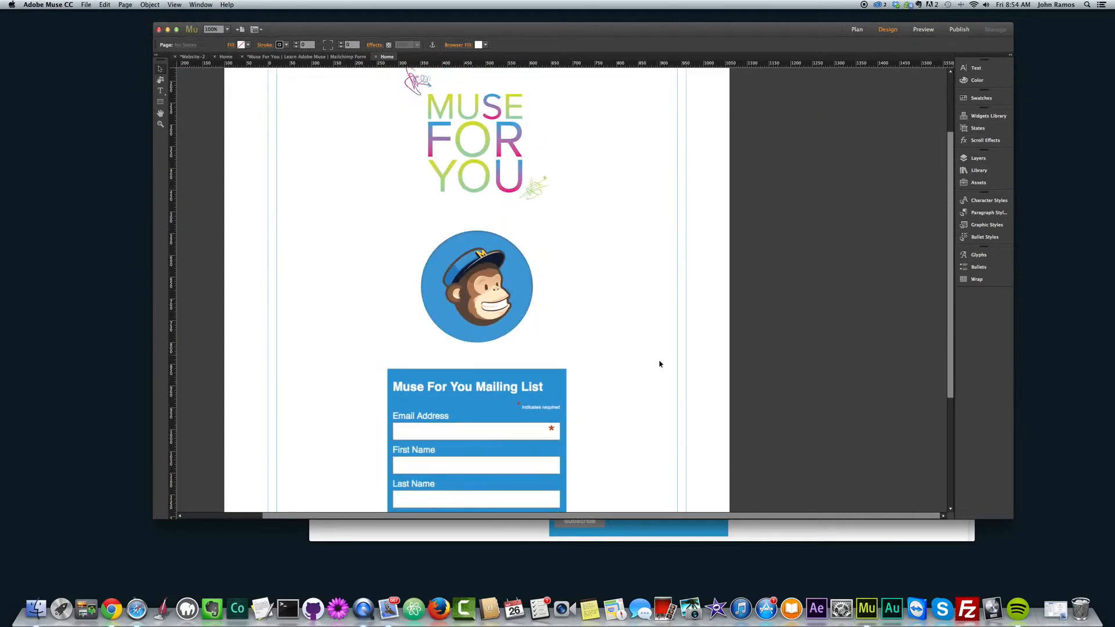
pyautogui.scroll(-3)
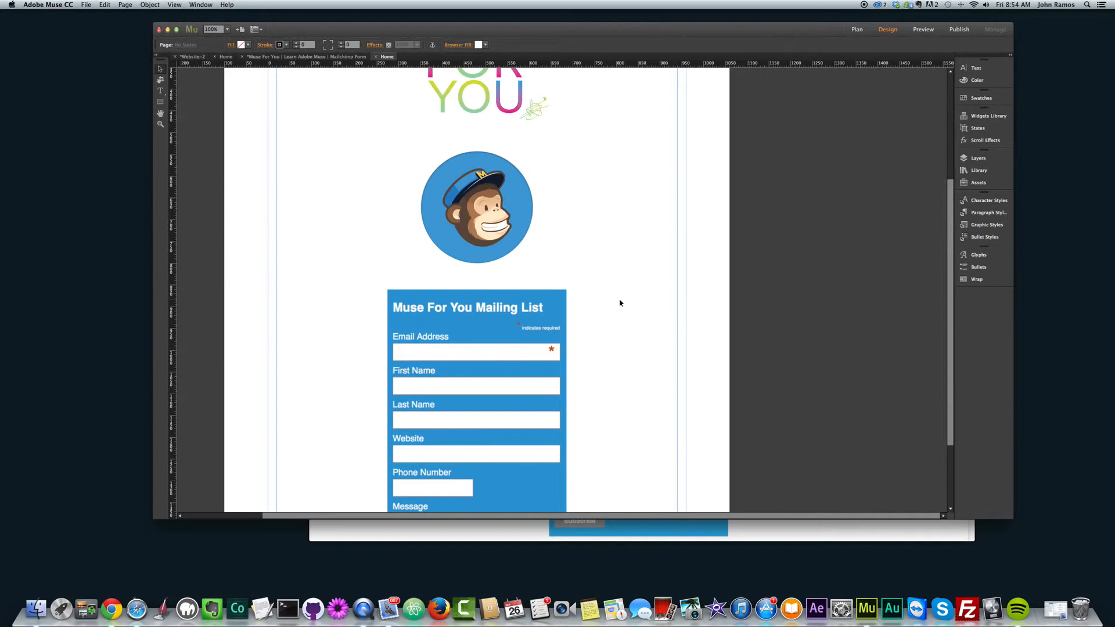
pyautogui.moveTo(700, 276)
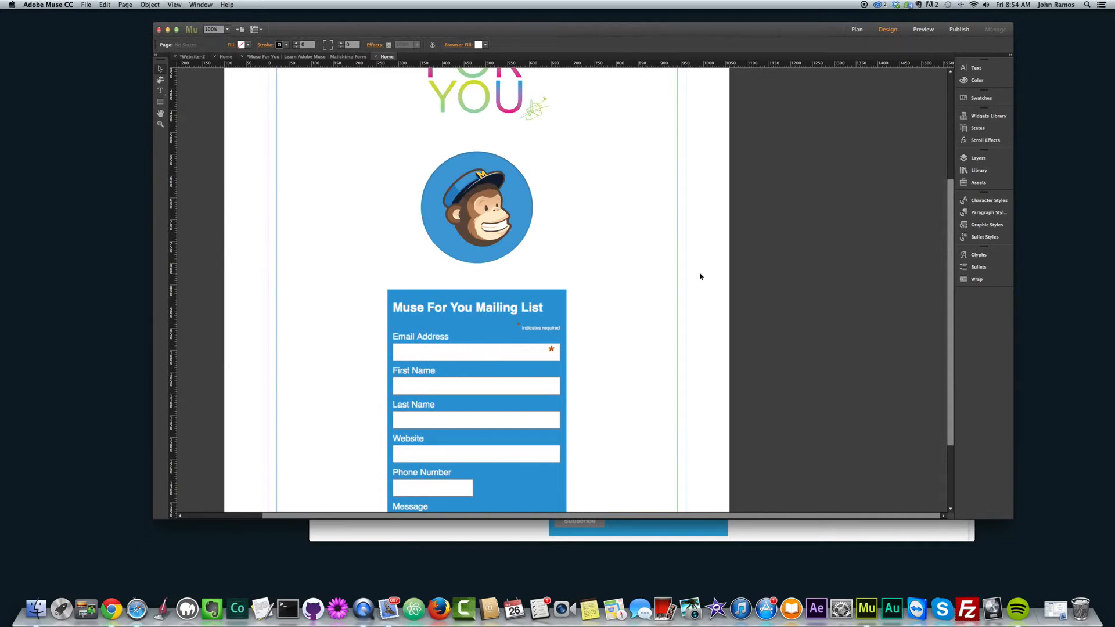
pyautogui.moveTo(878, 263)
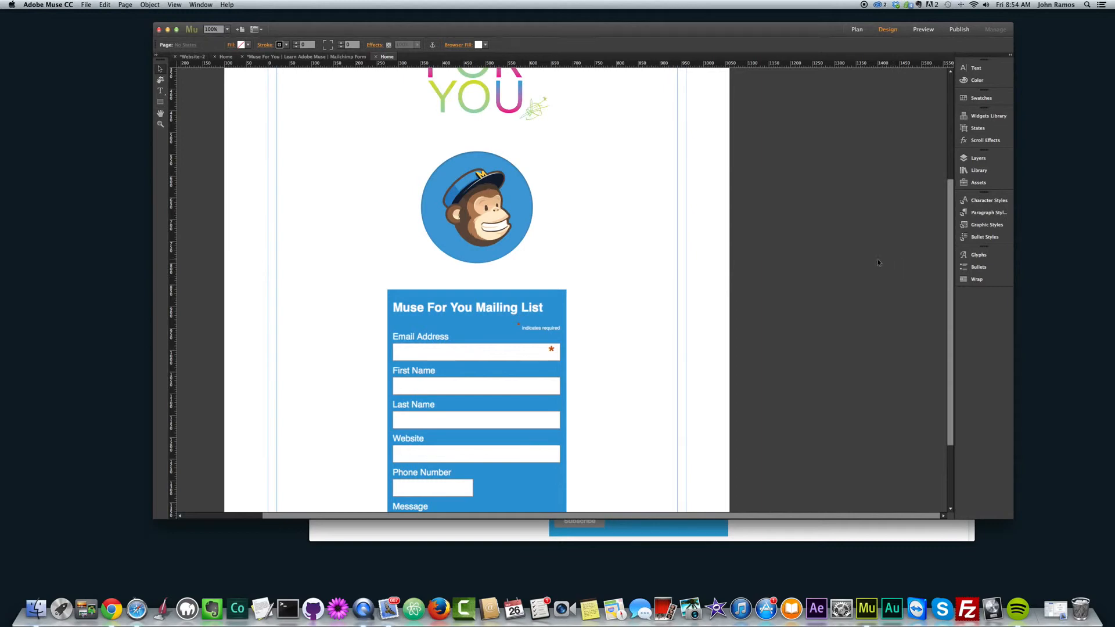